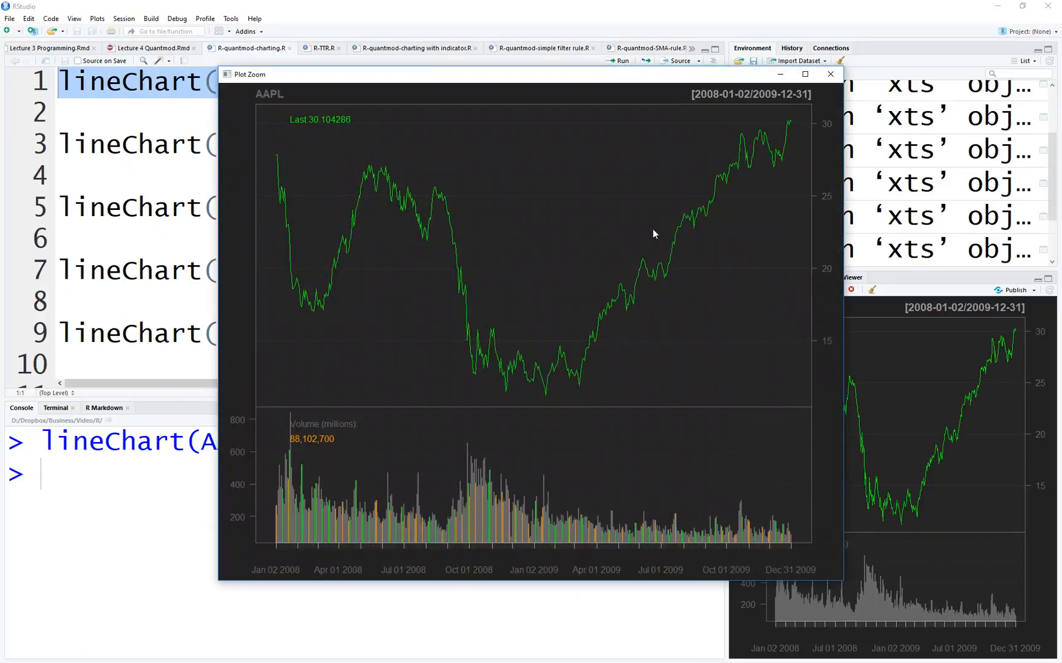
{"action": "mouse_move", "coordinate": [744, 168]}
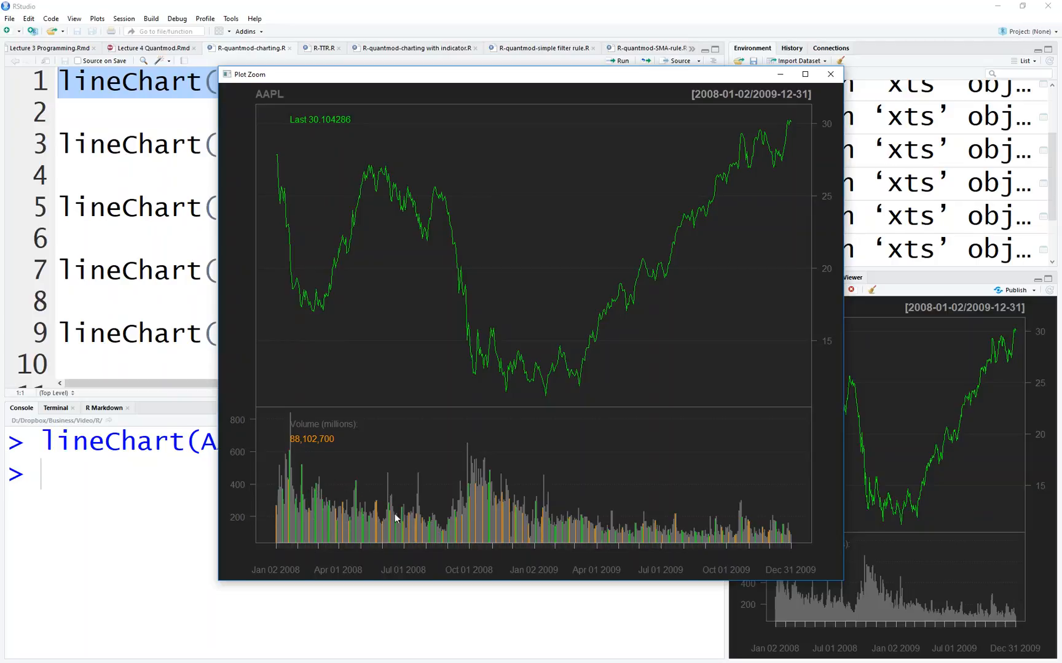
{"action": "mouse_move", "coordinate": [540, 538]}
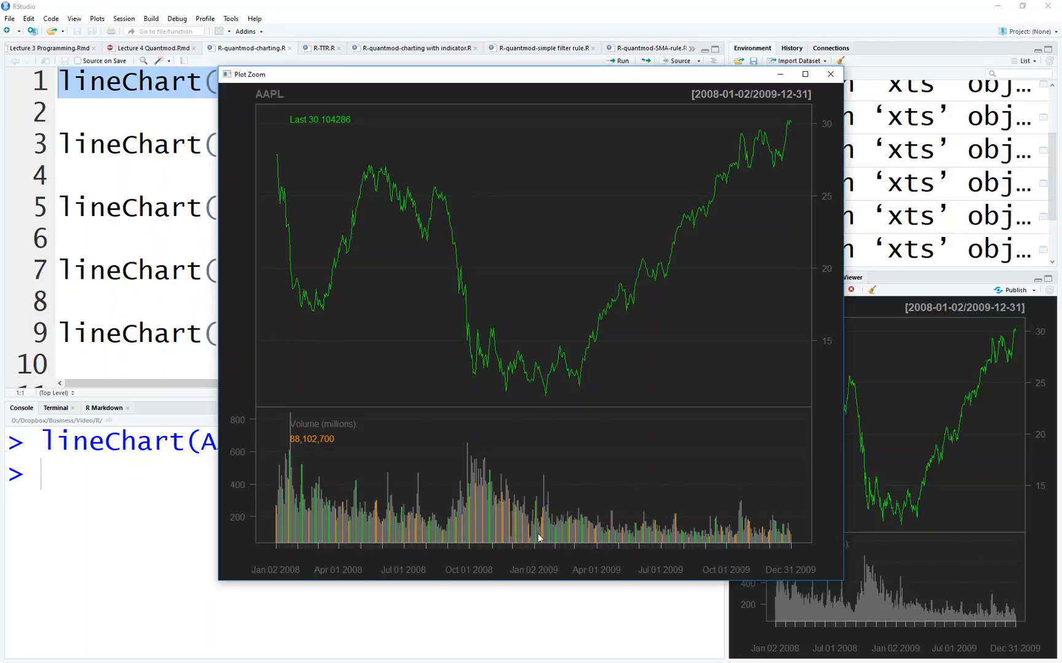
{"action": "mouse_move", "coordinate": [408, 485]}
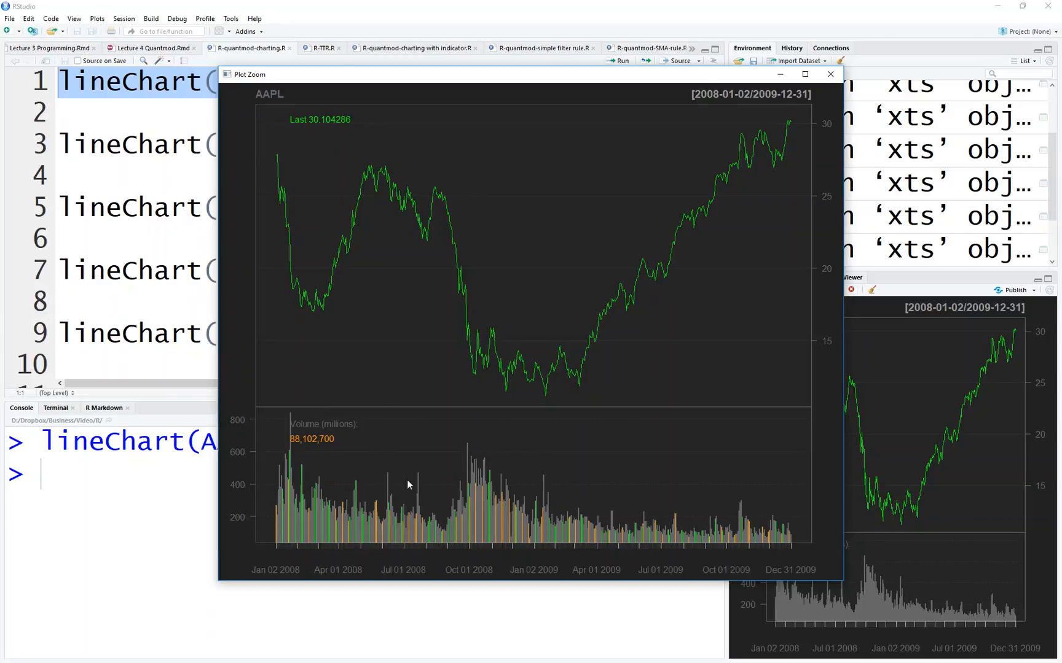
{"action": "mouse_move", "coordinate": [830, 73]}
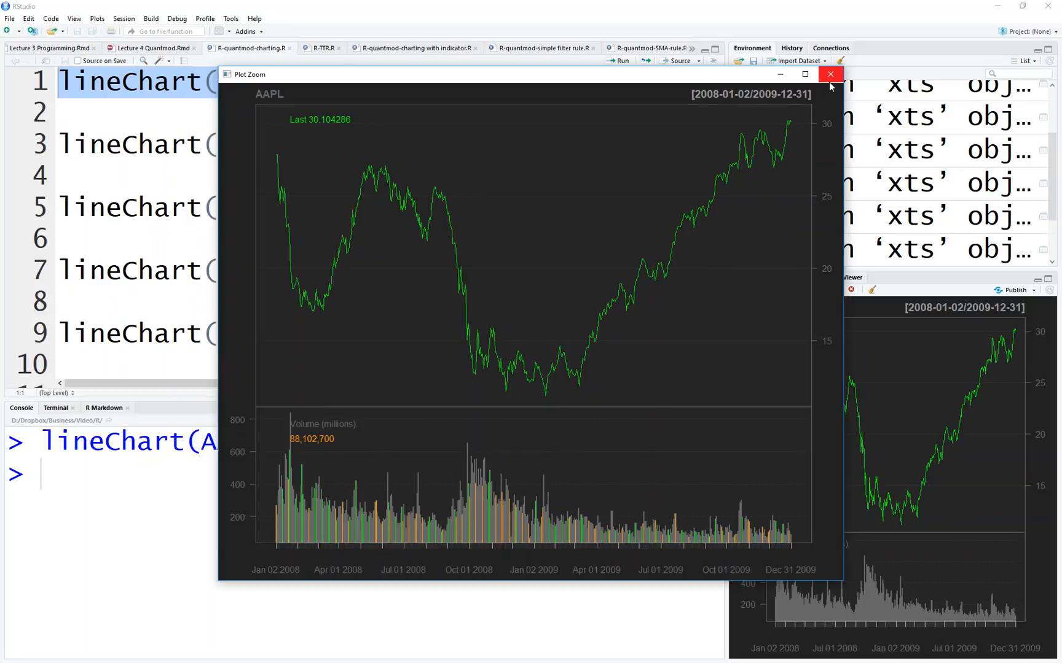
Step: Run the 2007 AAPL lineChart code and view the chart enlarged in Plot Zoom
{"action": "left_click", "coordinate": [831, 74]}
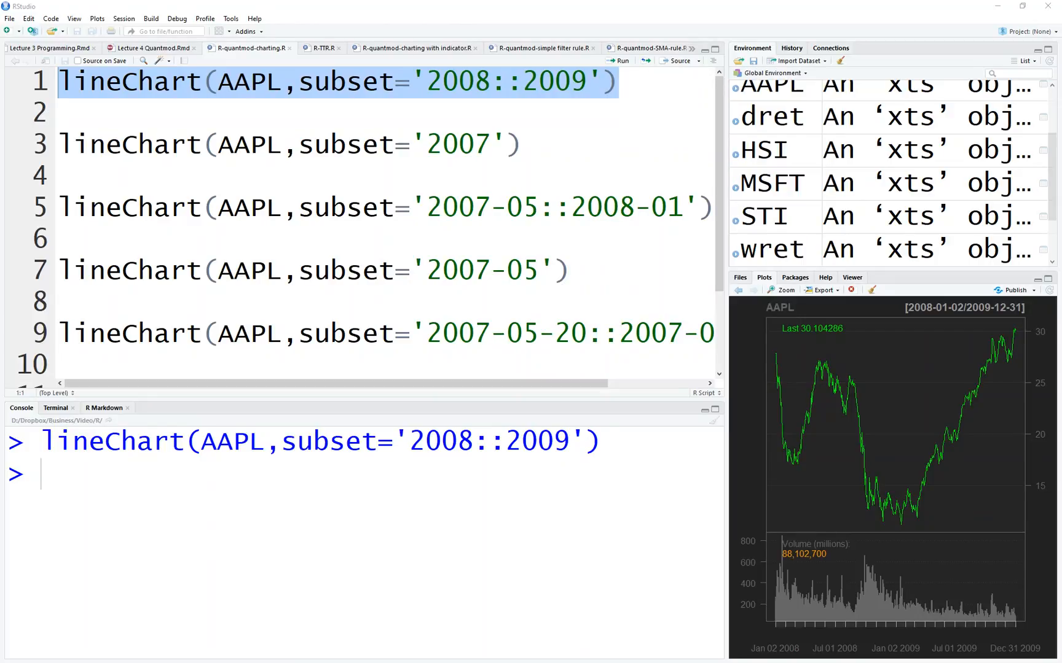
{"action": "left_click", "coordinate": [502, 144]}
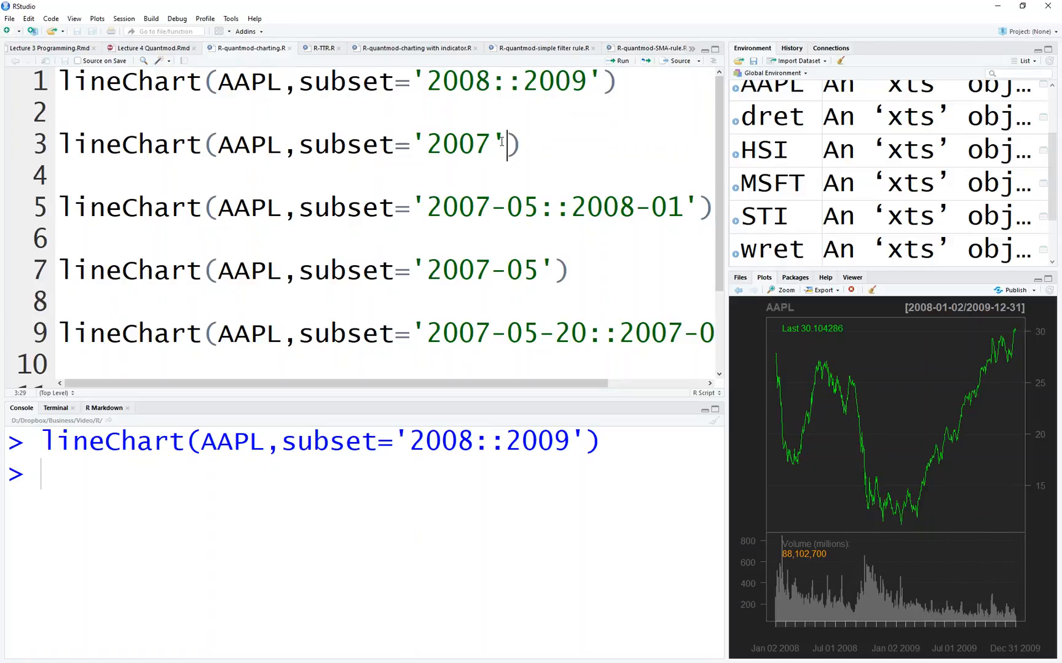
{"action": "left_click", "coordinate": [619, 60]}
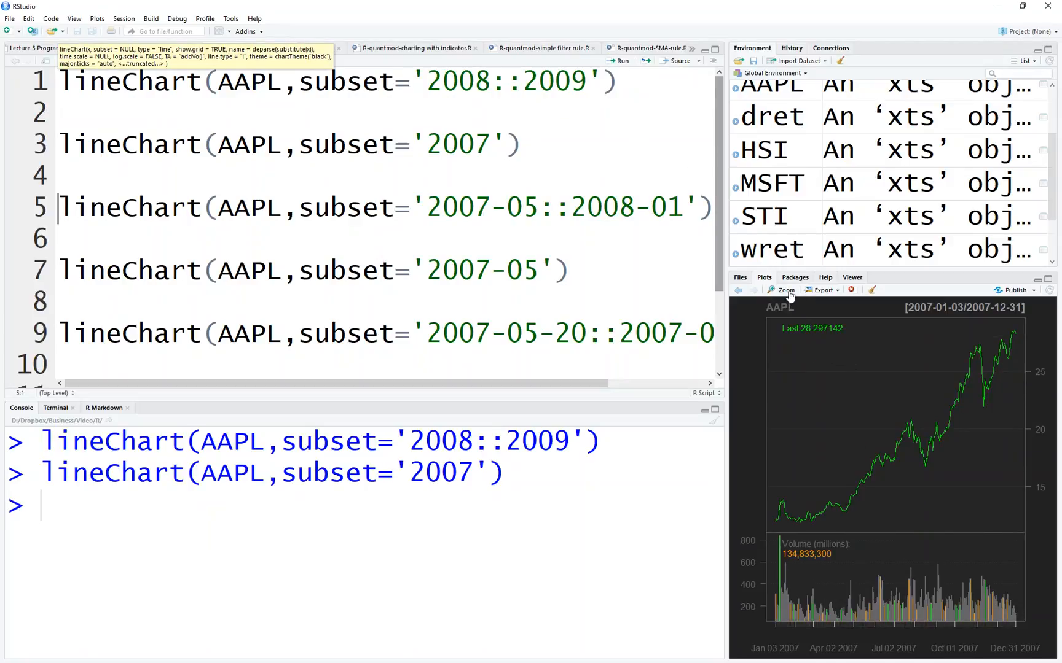
{"action": "left_click", "coordinate": [783, 290]}
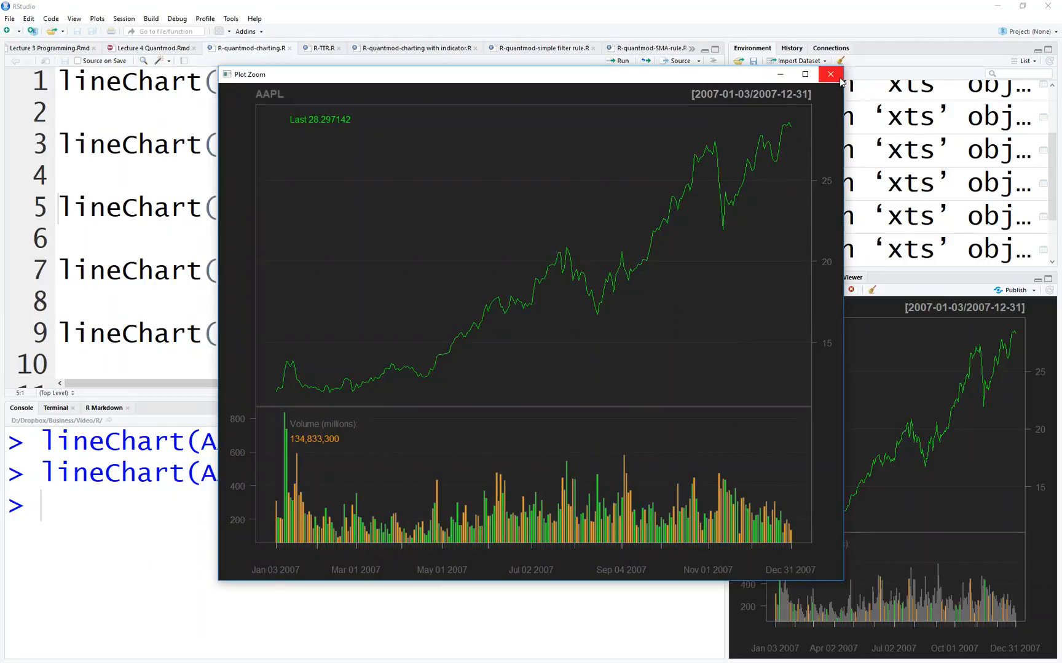
{"action": "left_click", "coordinate": [830, 73]}
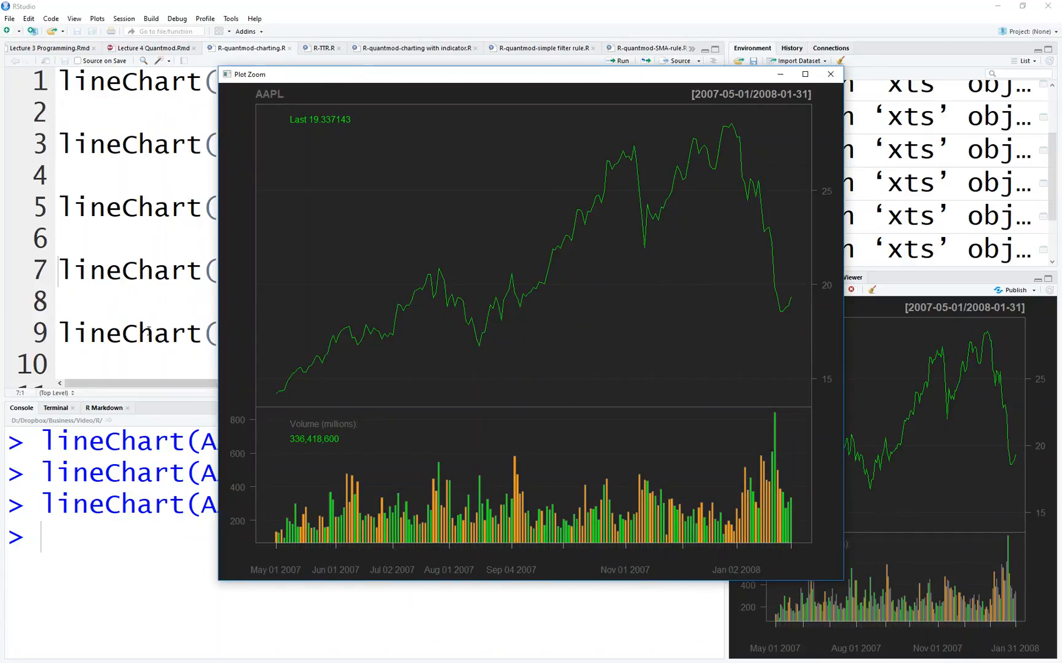
Step: Enlarge the May 2007 AAPL lineChart from lineChart(AAPL,subset='2007-05') in Plot Zoom
{"action": "left_click", "coordinate": [830, 74]}
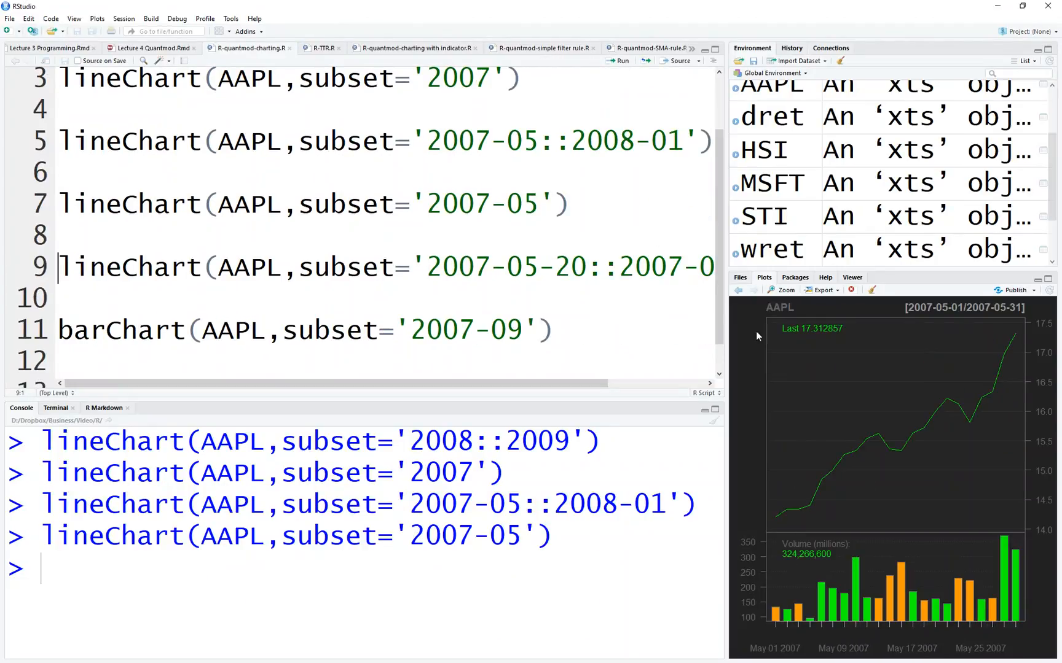
{"action": "left_click", "coordinate": [783, 290]}
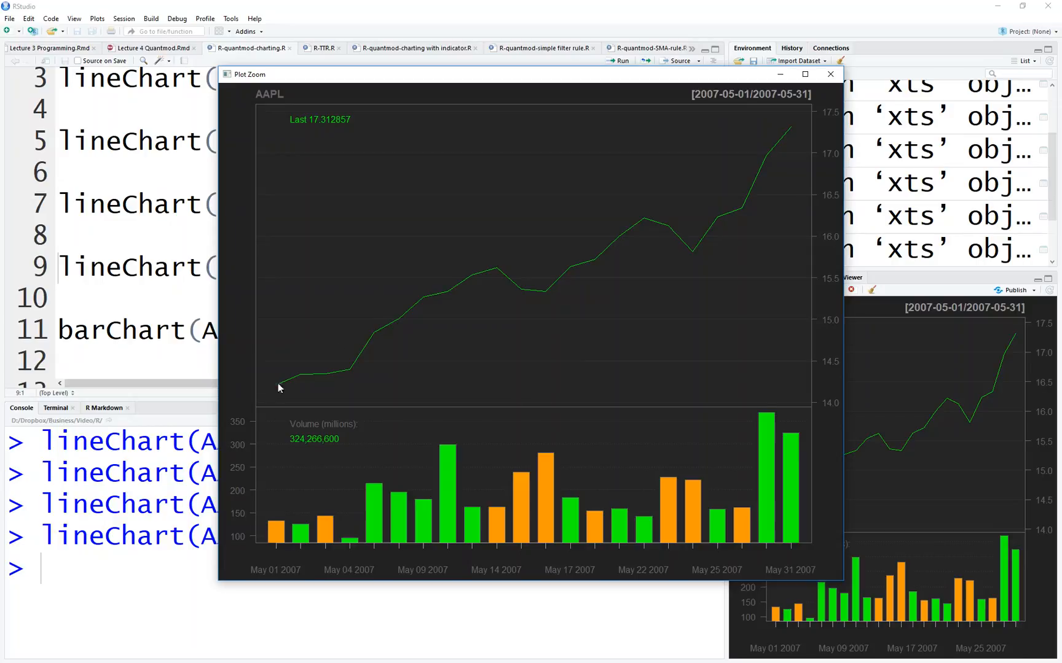
{"action": "mouse_move", "coordinate": [437, 443]}
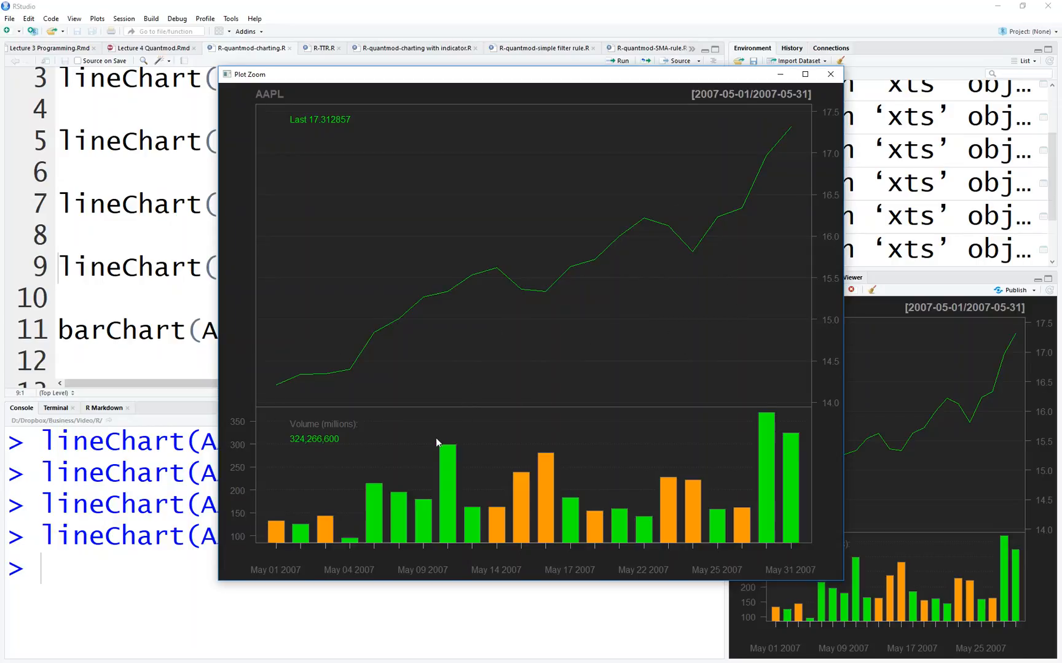
{"action": "mouse_move", "coordinate": [473, 547]}
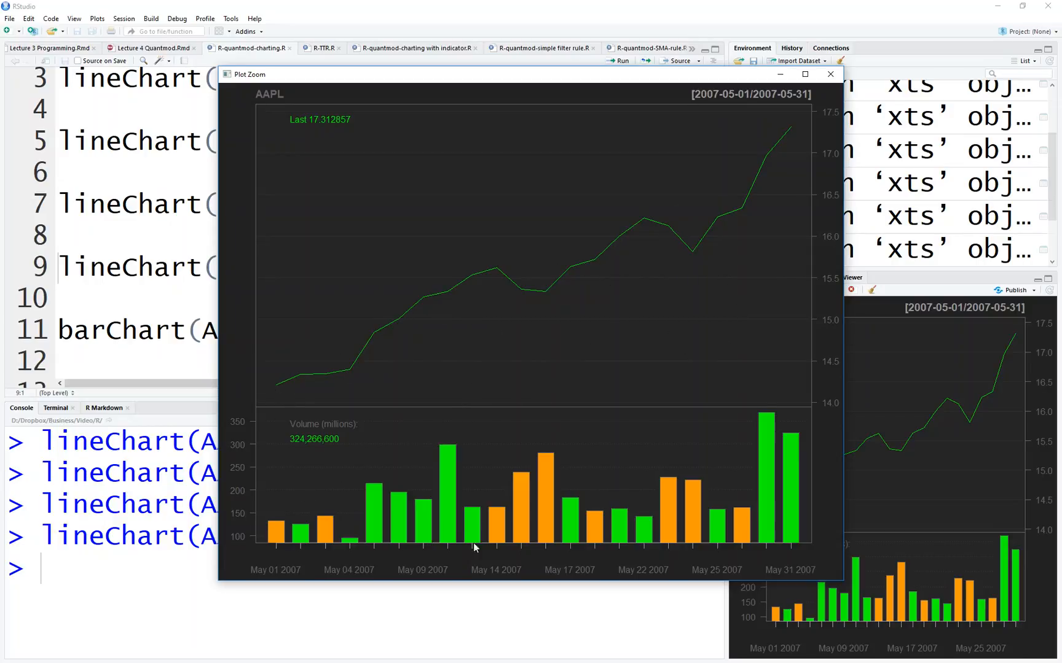
{"action": "mouse_move", "coordinate": [480, 470]}
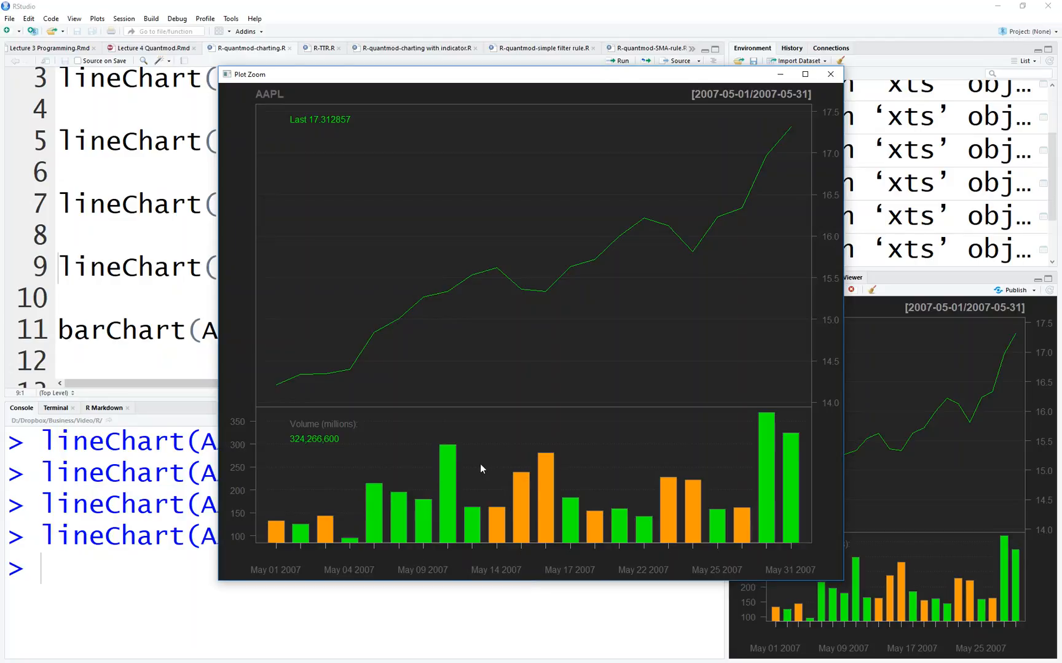
{"action": "mouse_move", "coordinate": [444, 449]}
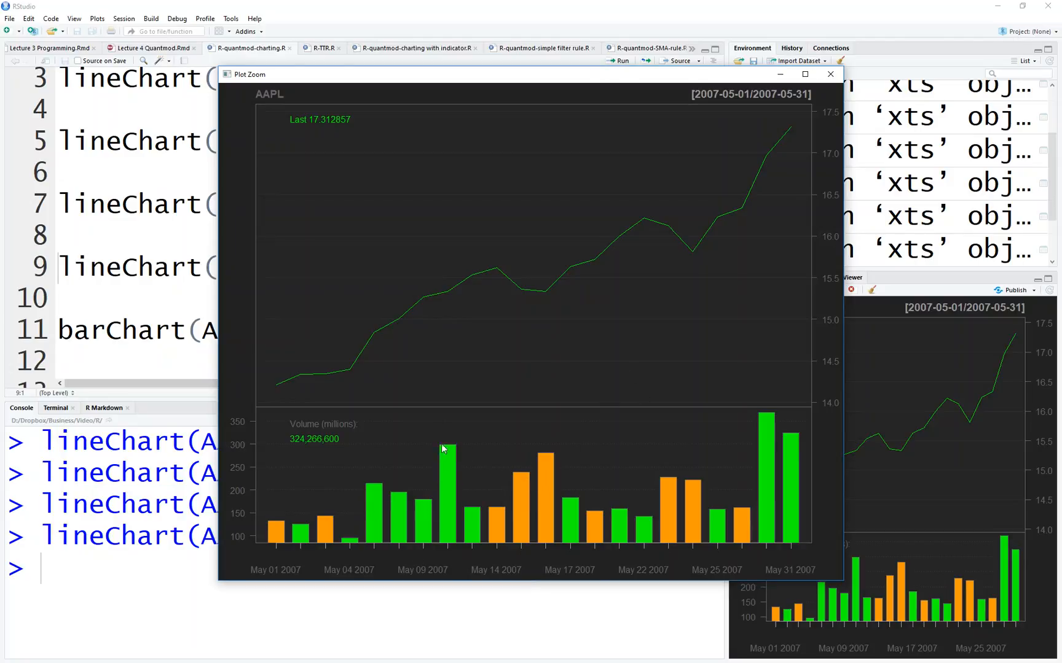
{"action": "mouse_move", "coordinate": [540, 517]}
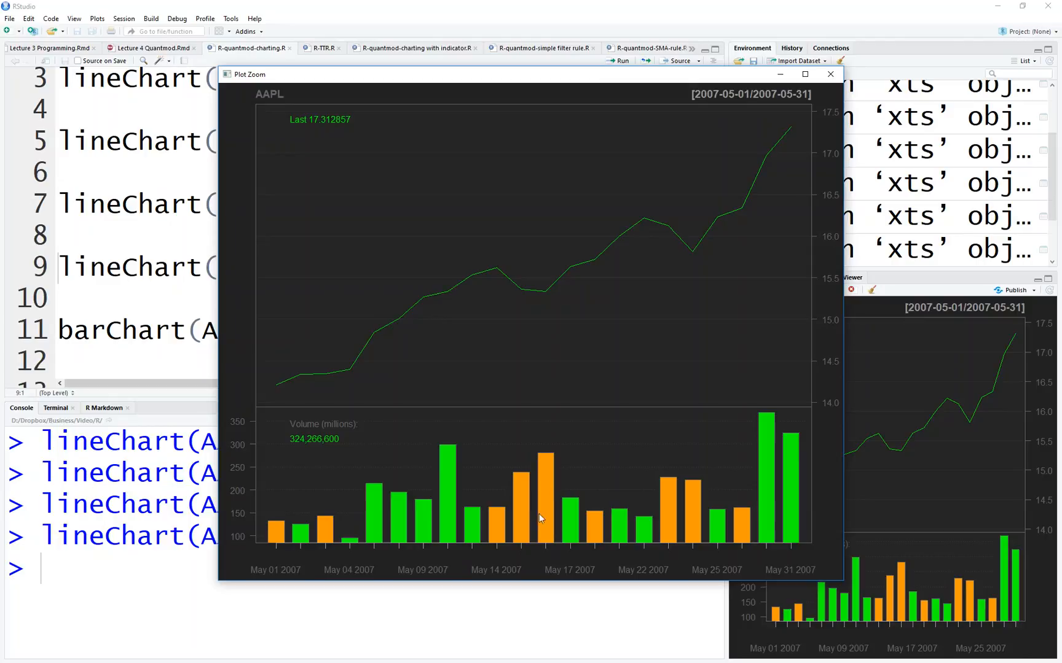
{"action": "mouse_move", "coordinate": [565, 460]}
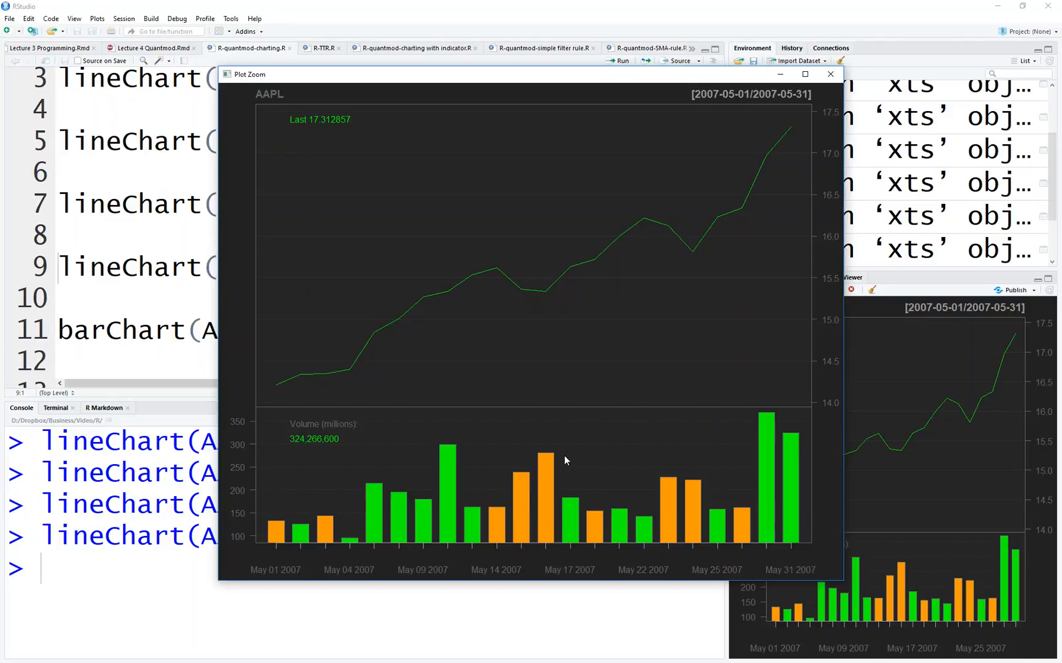
Step: Enlarge the AAPL lineChart for subset 2007-05-20::2007-05-30 in Plot Zoom
{"action": "left_click", "coordinate": [830, 74]}
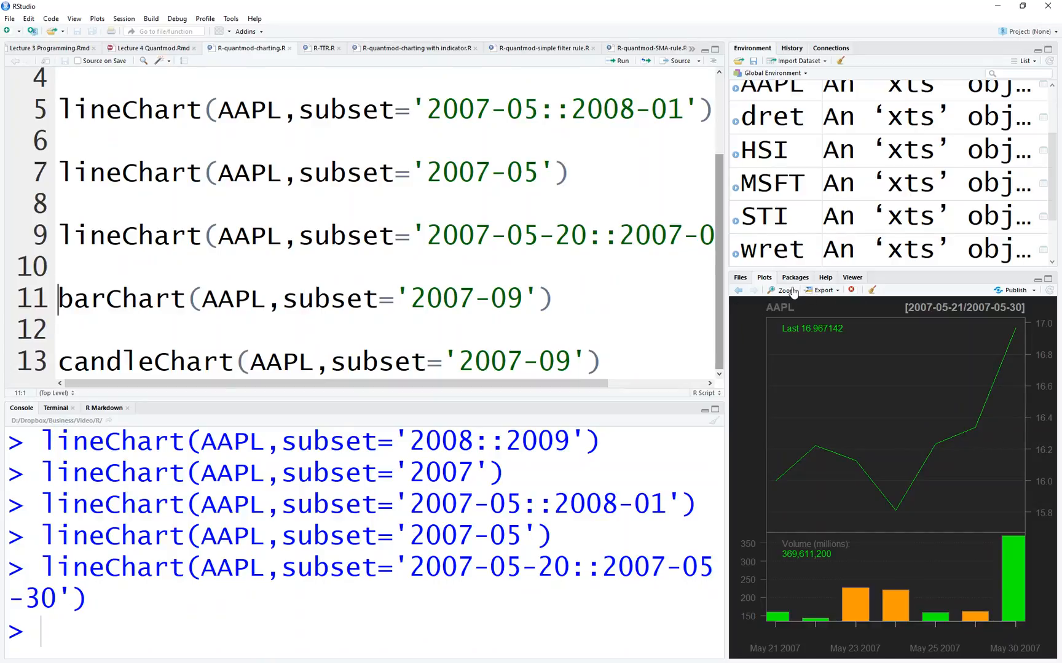
{"action": "left_click", "coordinate": [784, 290]}
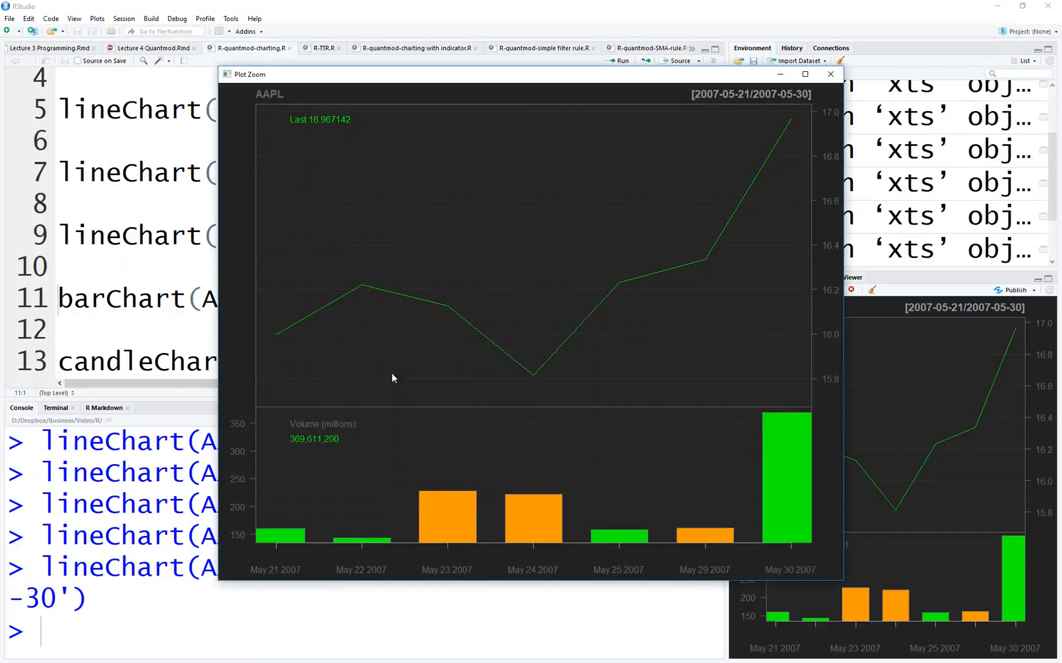
{"action": "mouse_move", "coordinate": [452, 520]}
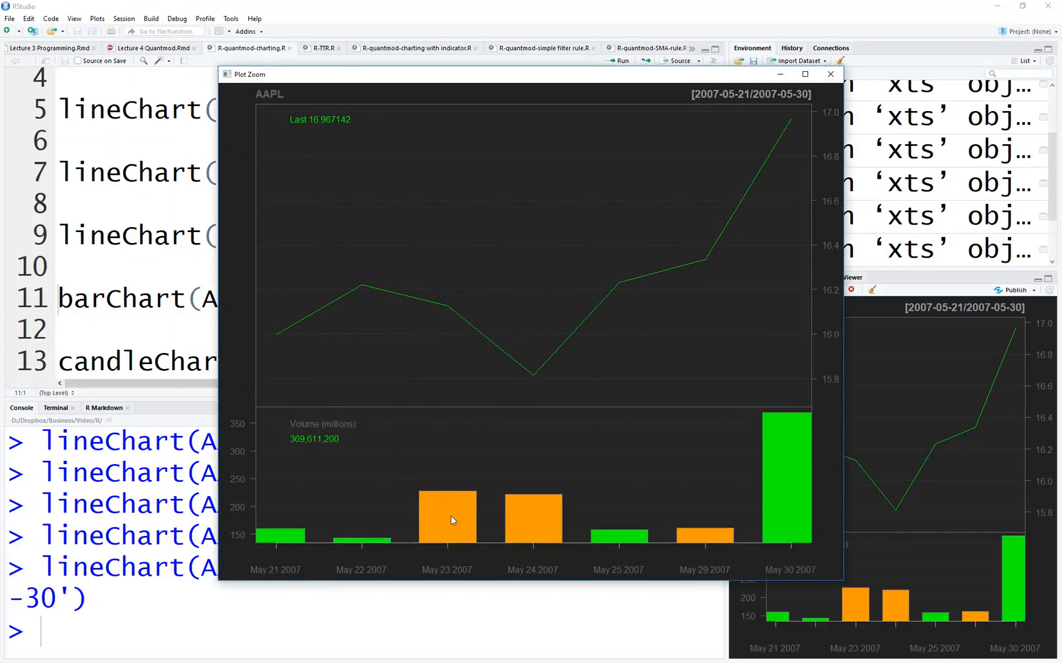
{"action": "mouse_move", "coordinate": [803, 482]}
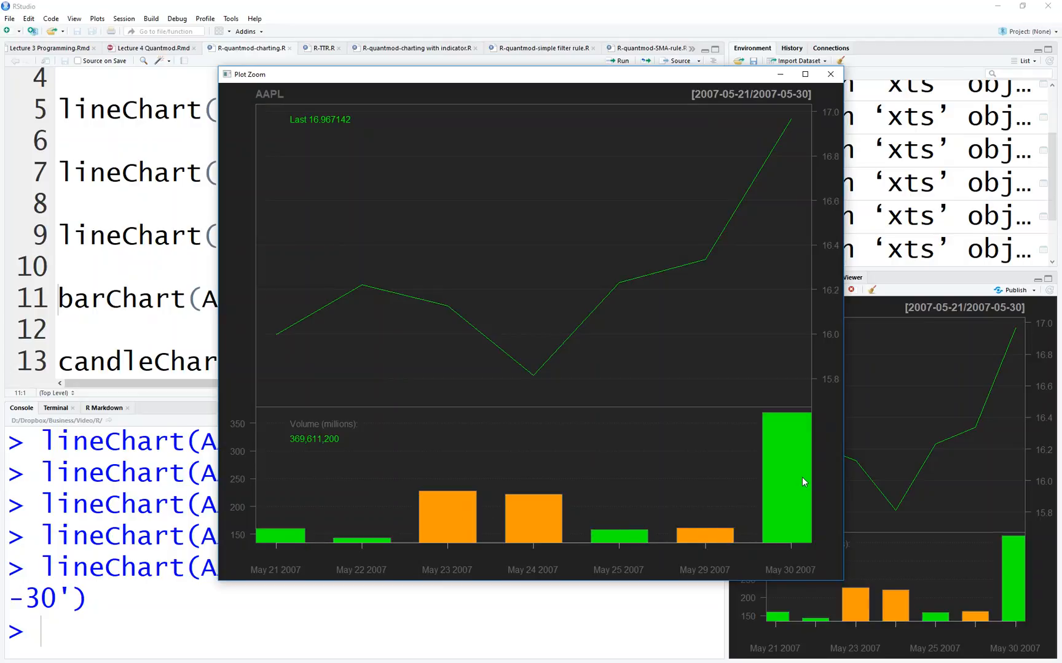
{"action": "mouse_move", "coordinate": [680, 443]}
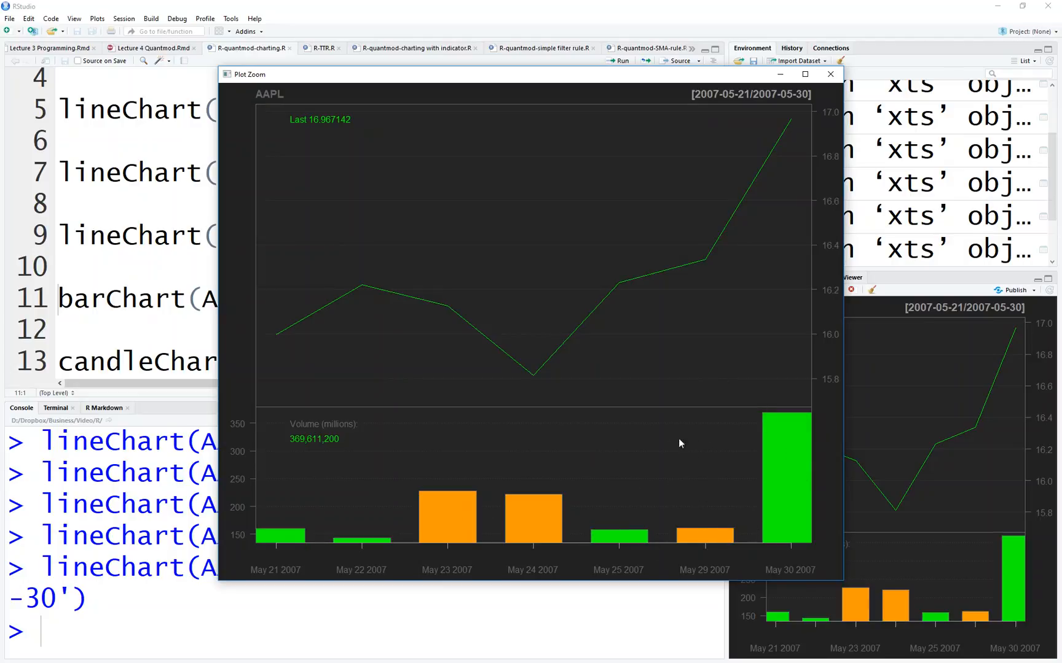
{"action": "mouse_move", "coordinate": [670, 457]}
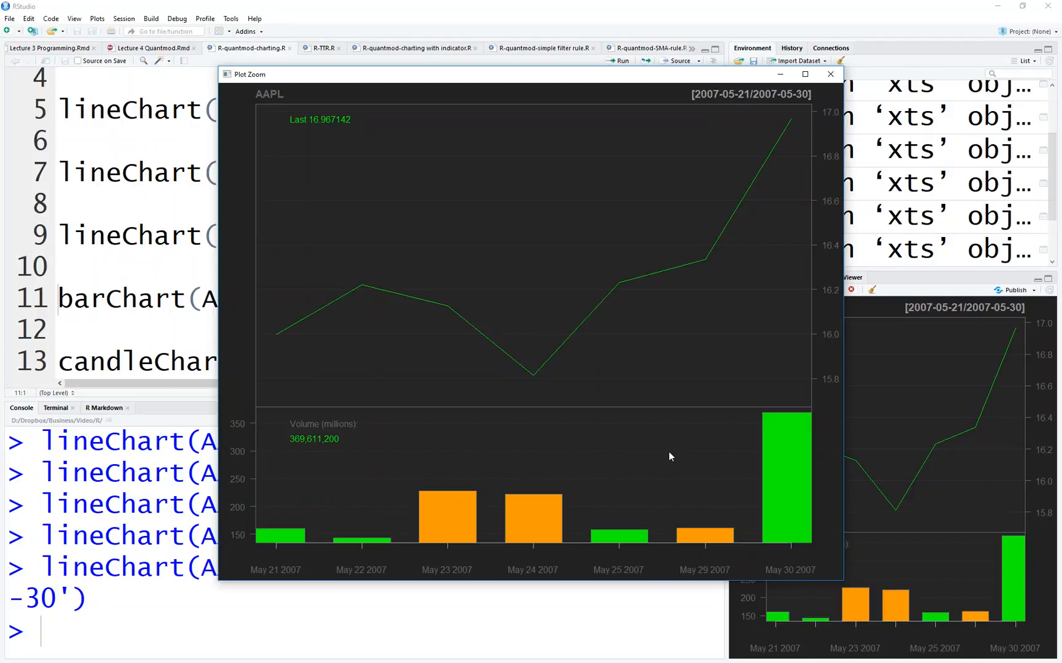
{"action": "mouse_move", "coordinate": [768, 160]}
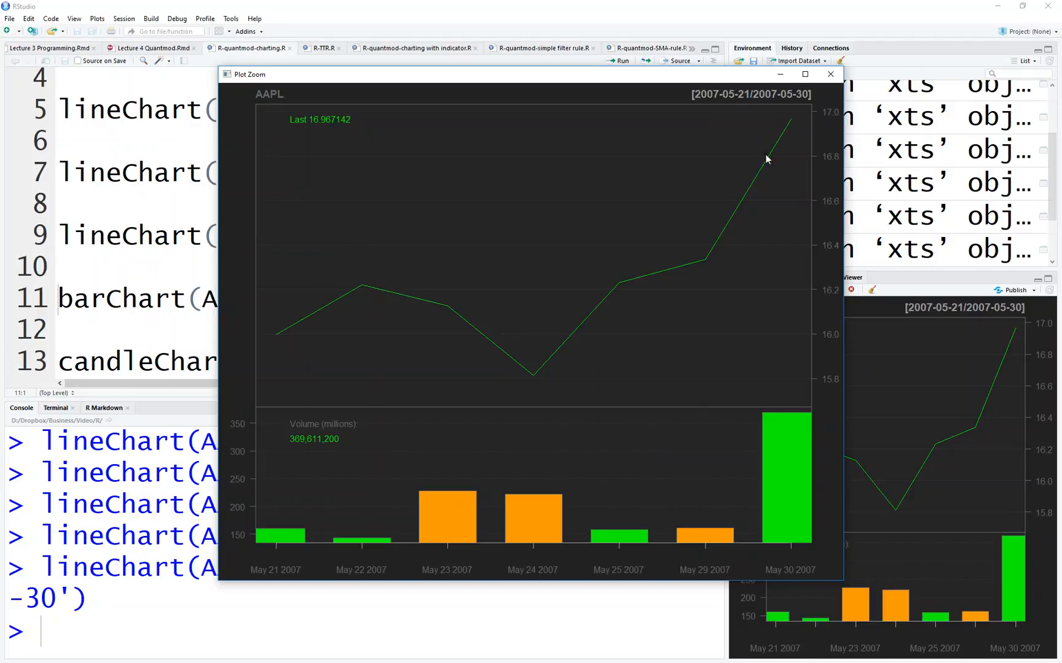
{"action": "left_click", "coordinate": [830, 74]}
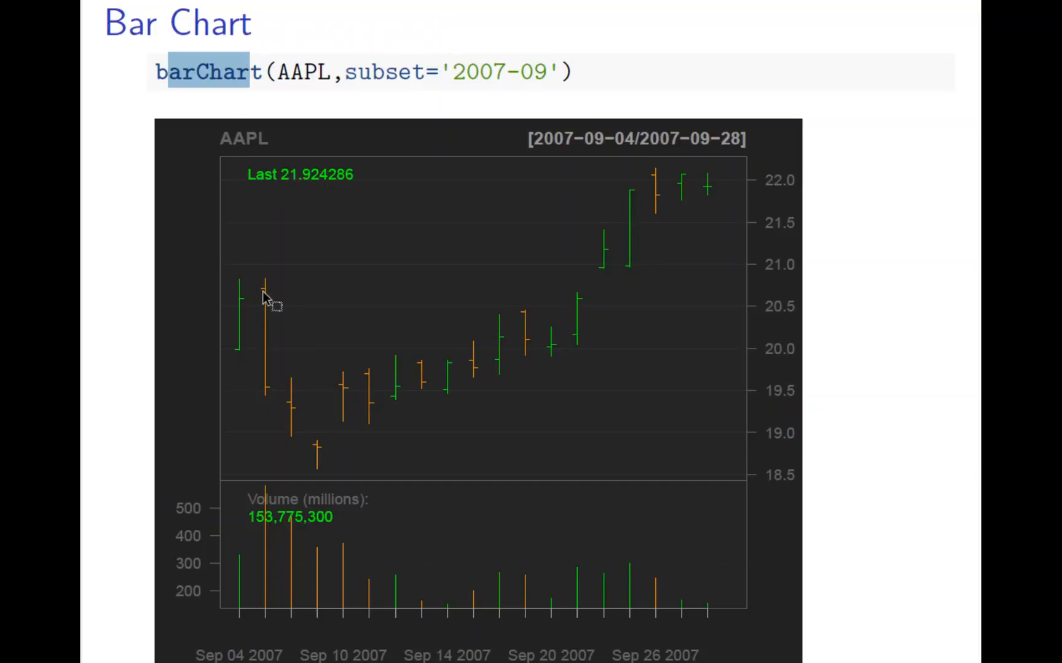
{"action": "mouse_move", "coordinate": [271, 312]}
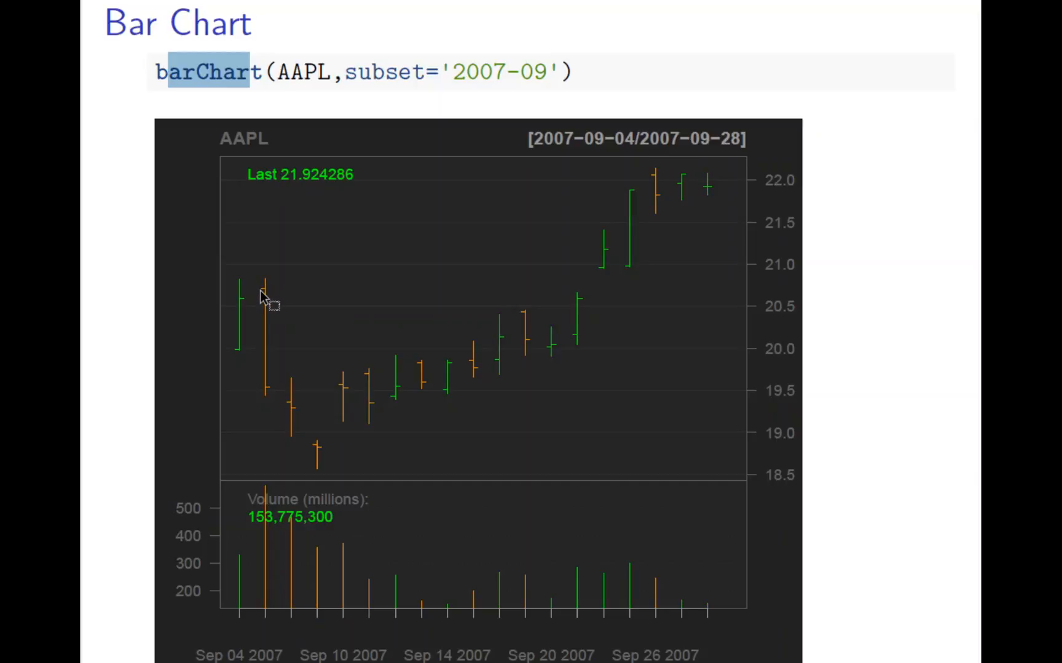
{"action": "mouse_move", "coordinate": [281, 393]}
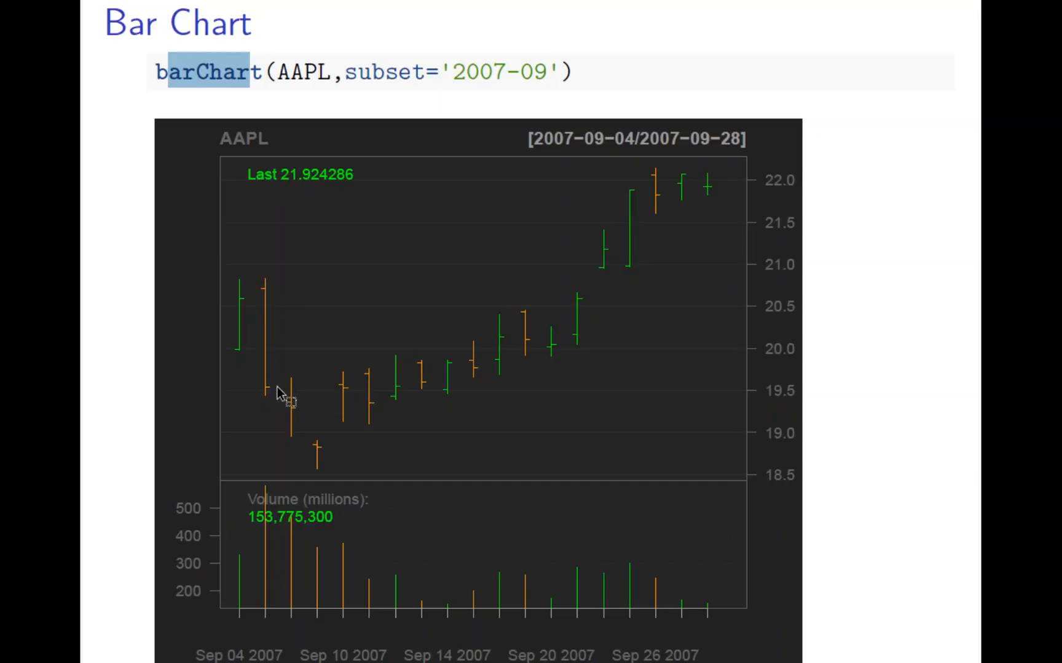
{"action": "mouse_move", "coordinate": [279, 306]}
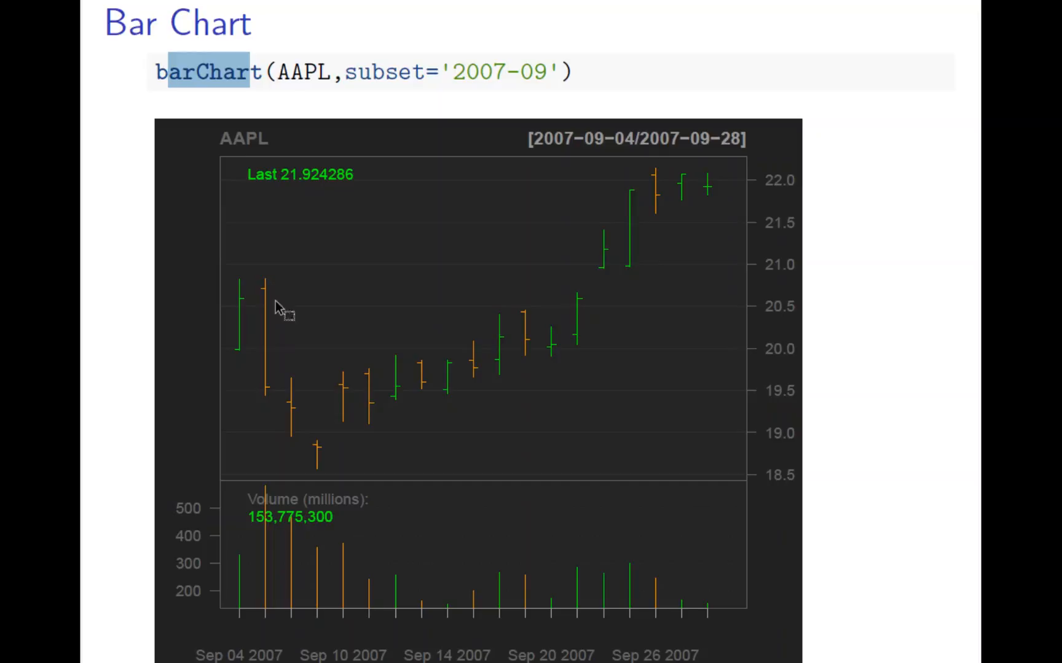
{"action": "mouse_move", "coordinate": [454, 392]}
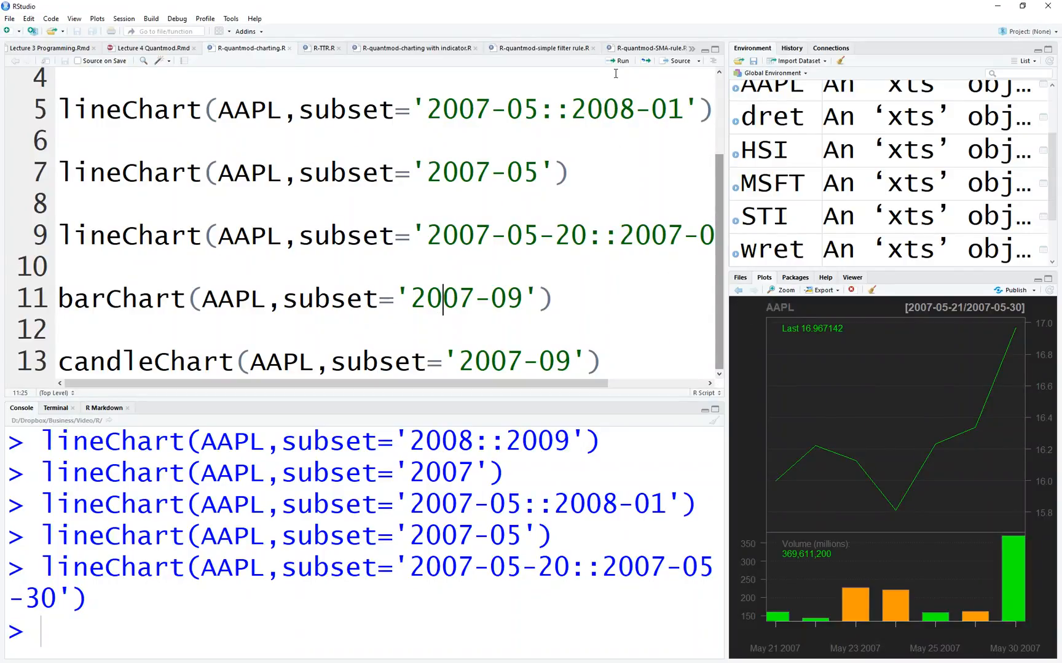
Step: Run barChart(AAPL,subset='2007-09') and enlarge the bar chart in Plot Zoom
{"action": "left_click", "coordinate": [622, 60]}
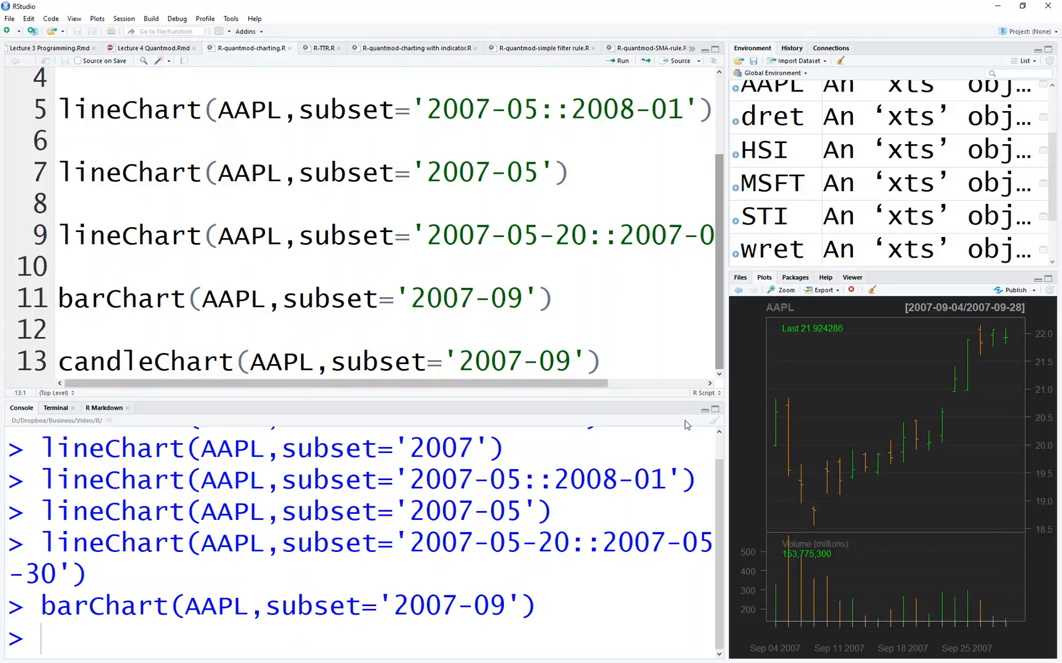
{"action": "mouse_move", "coordinate": [801, 321]}
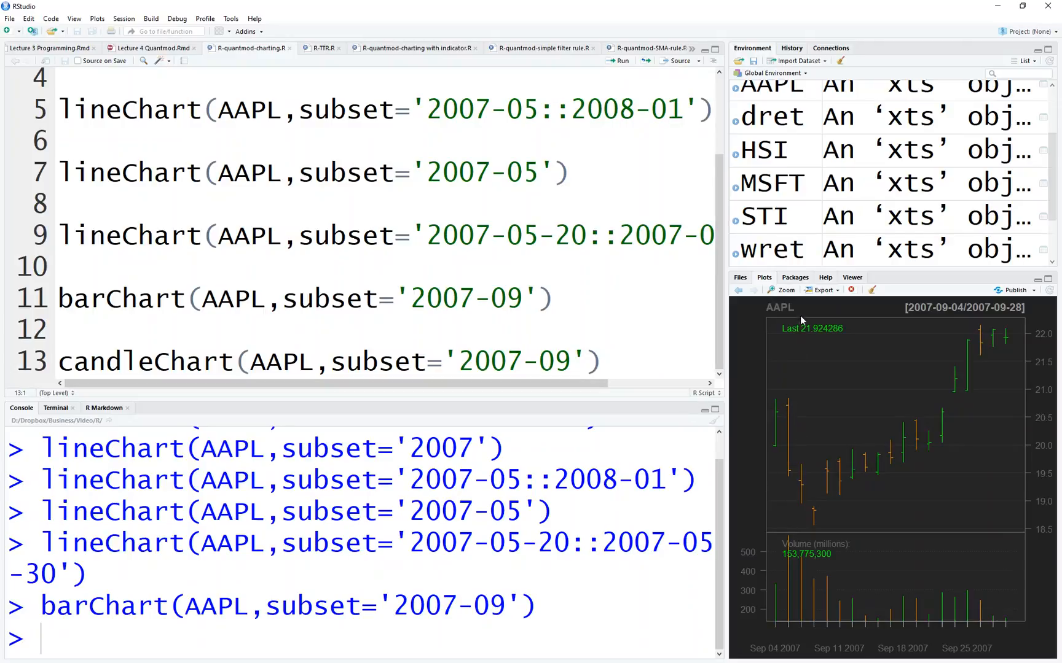
{"action": "left_click", "coordinate": [783, 290]}
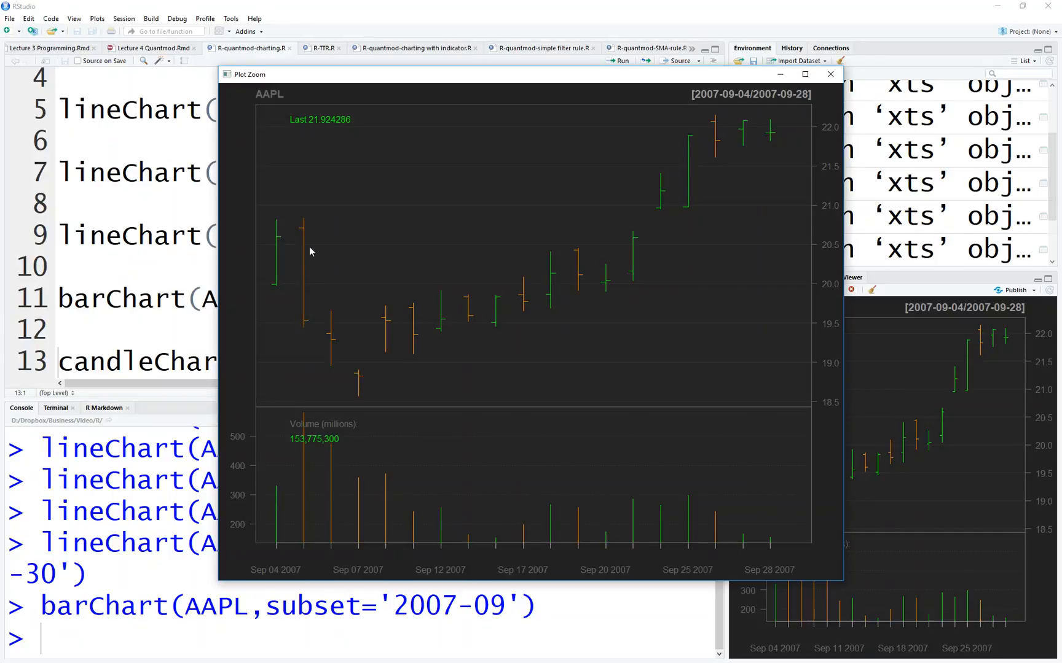
{"action": "mouse_move", "coordinate": [302, 241]}
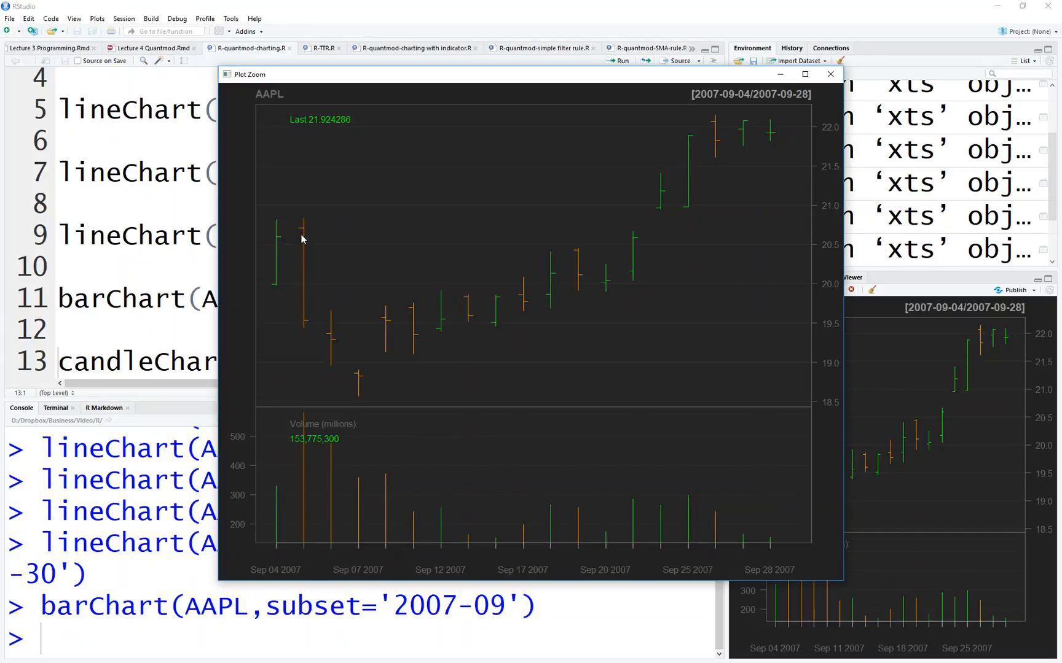
{"action": "mouse_move", "coordinate": [285, 448]}
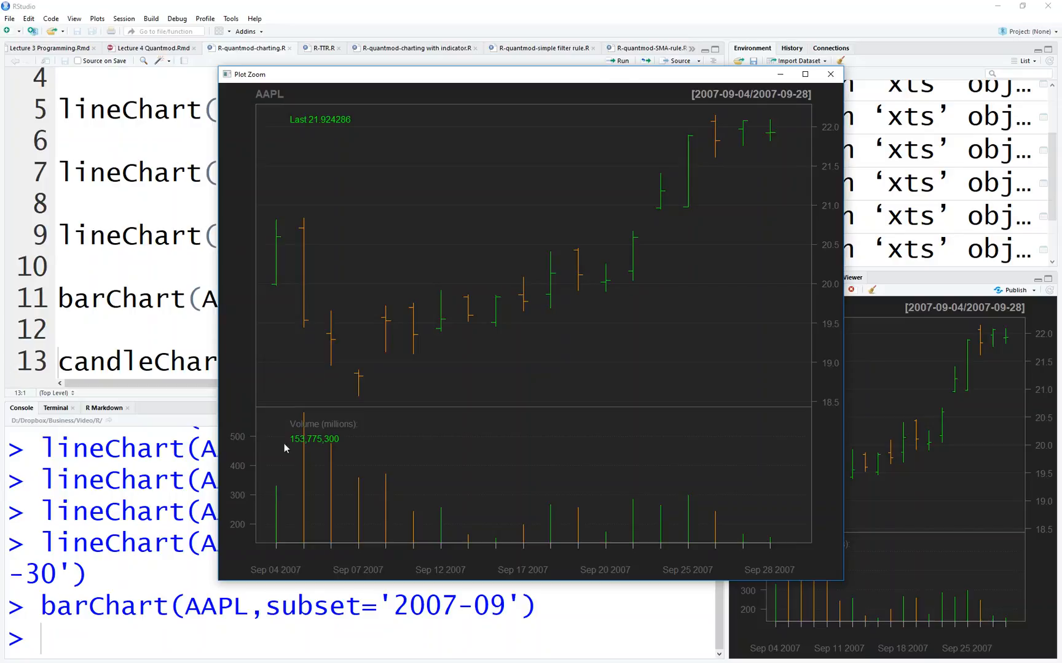
{"action": "mouse_move", "coordinate": [298, 493]}
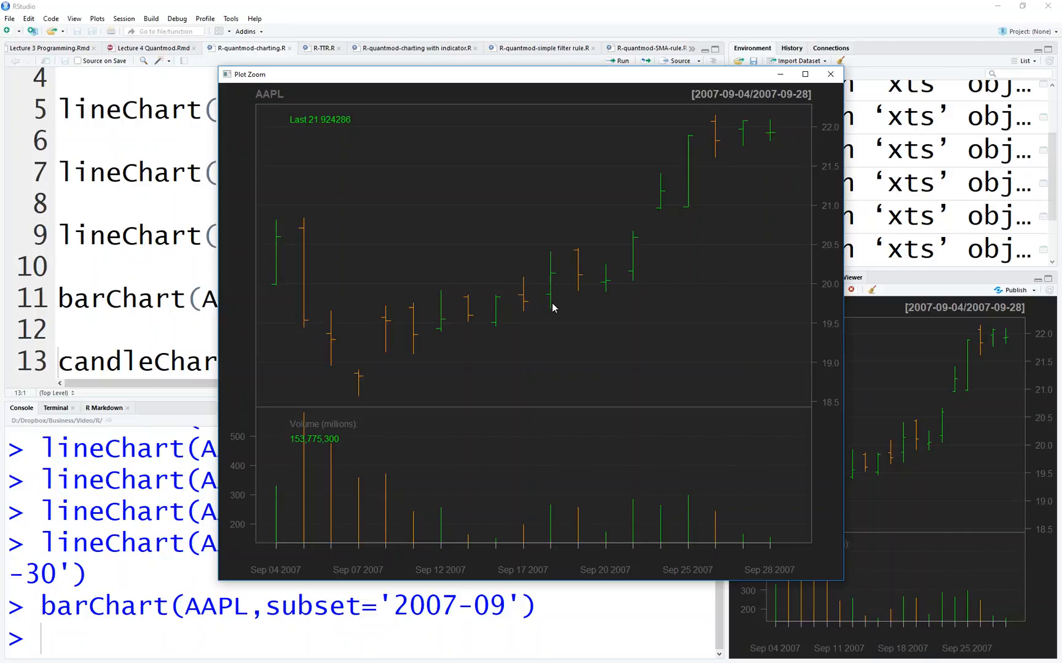
{"action": "mouse_move", "coordinate": [544, 301]}
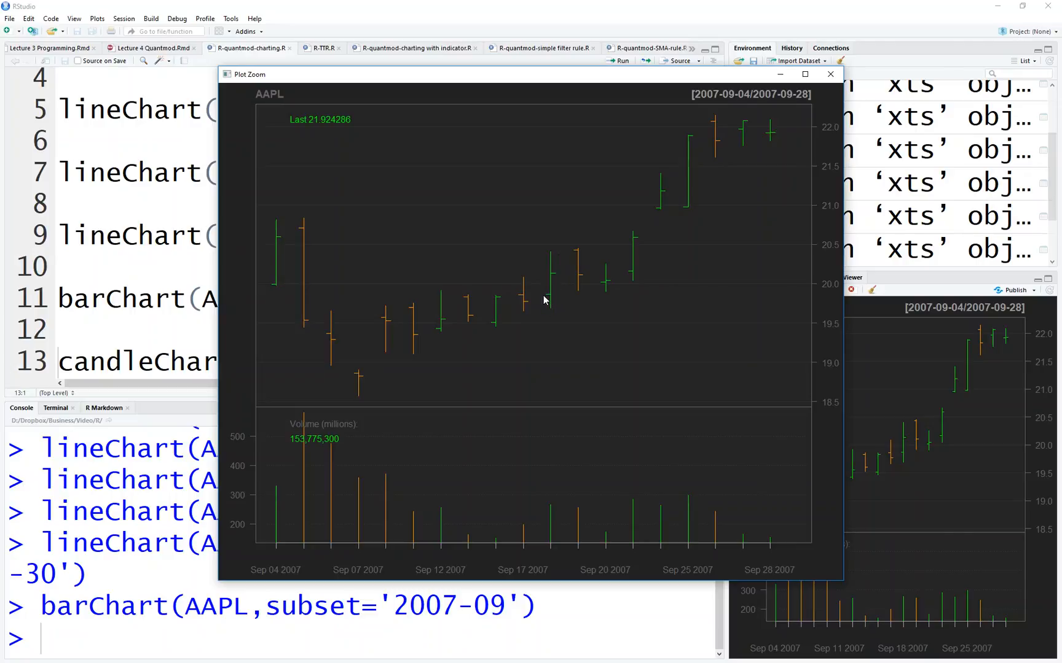
{"action": "mouse_move", "coordinate": [546, 469]}
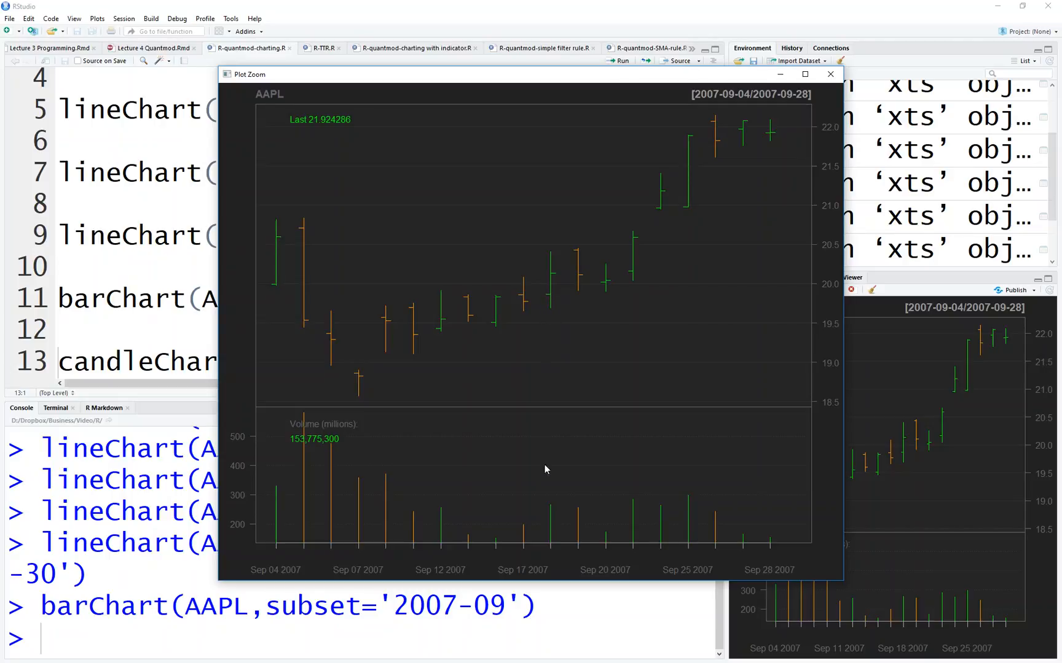
{"action": "mouse_move", "coordinate": [546, 515]}
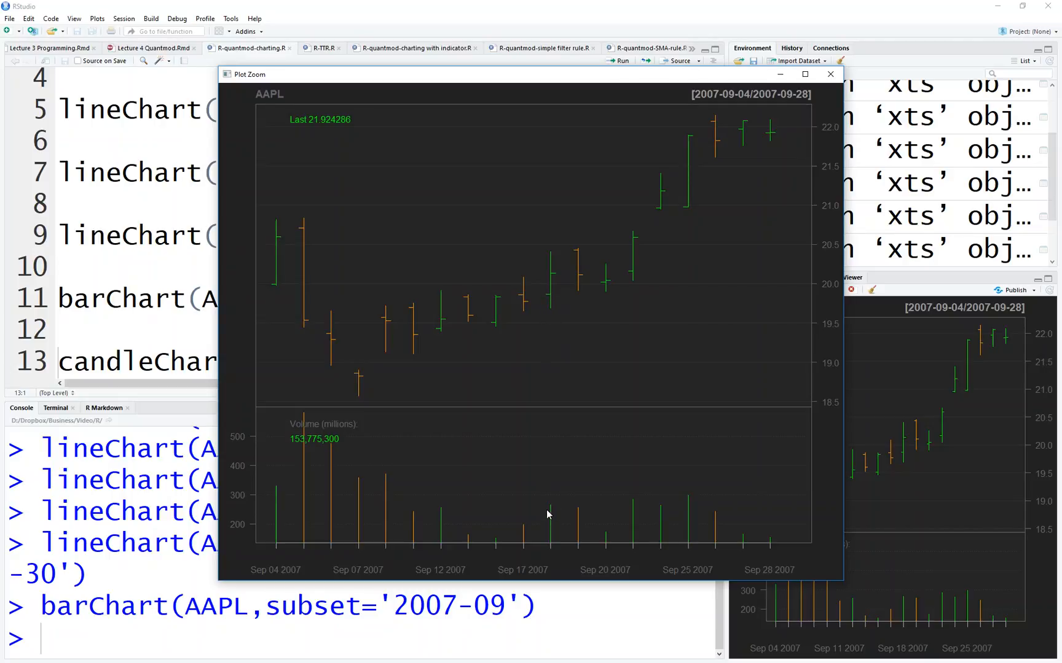
{"action": "mouse_move", "coordinate": [578, 548]}
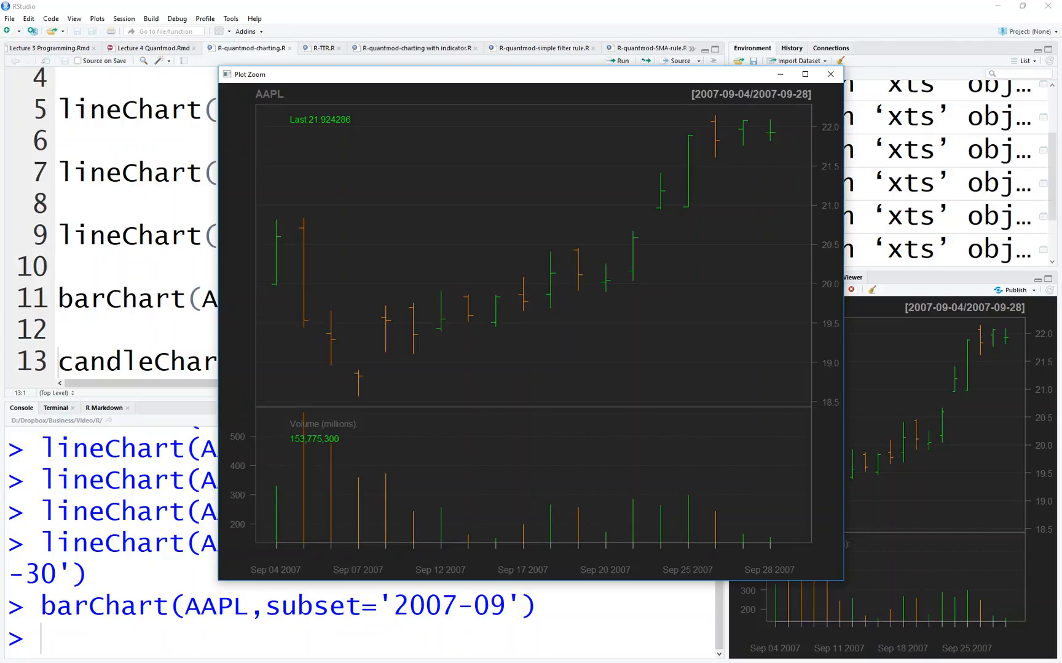
{"action": "left_click", "coordinate": [829, 74]}
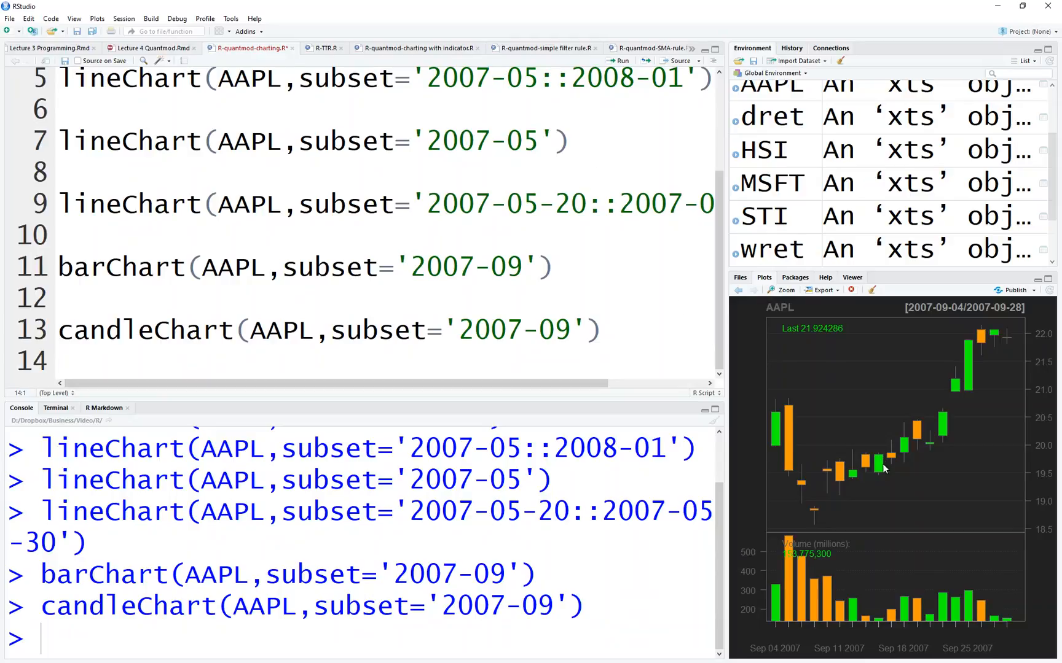
Step: Open the September 2007 AAPL candleChart with volume in Plot Zoom
{"action": "left_click", "coordinate": [783, 290]}
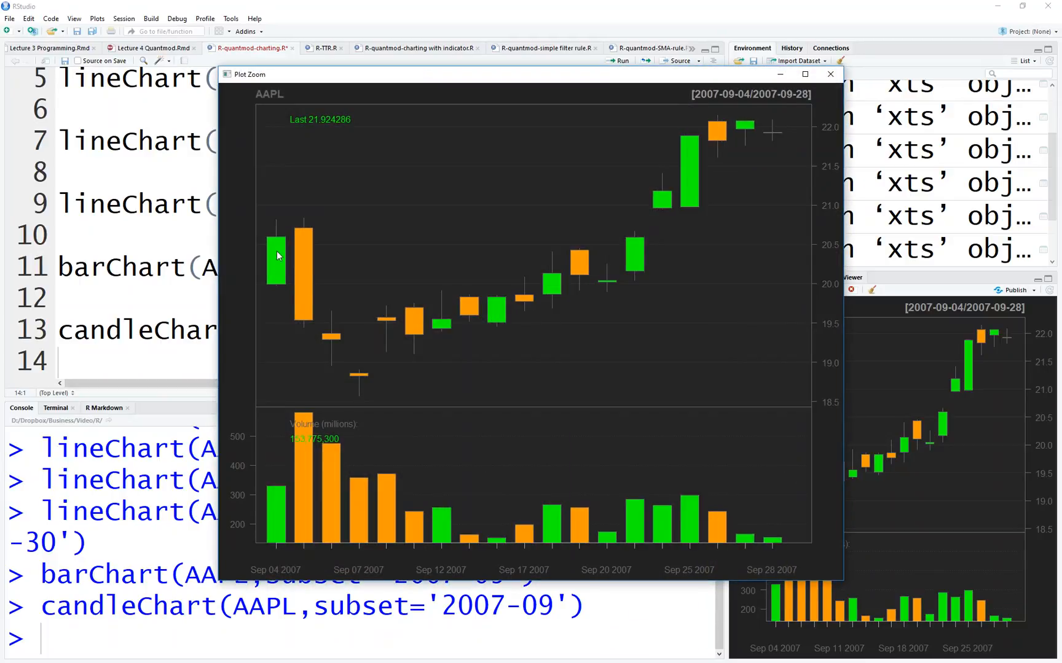
{"action": "mouse_move", "coordinate": [640, 264]}
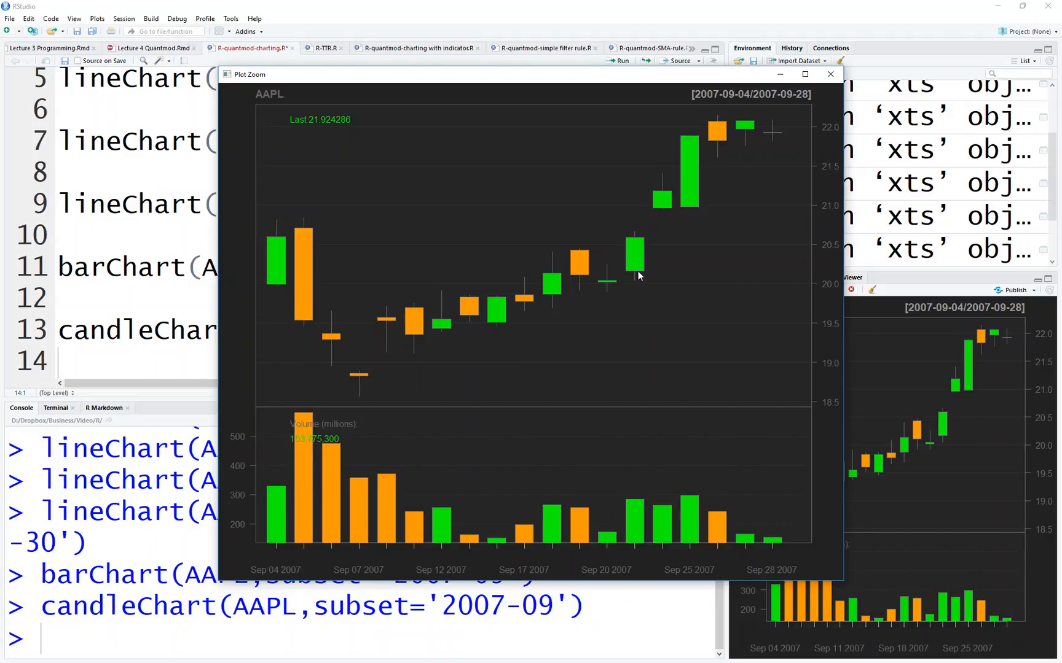
{"action": "mouse_move", "coordinate": [638, 254]}
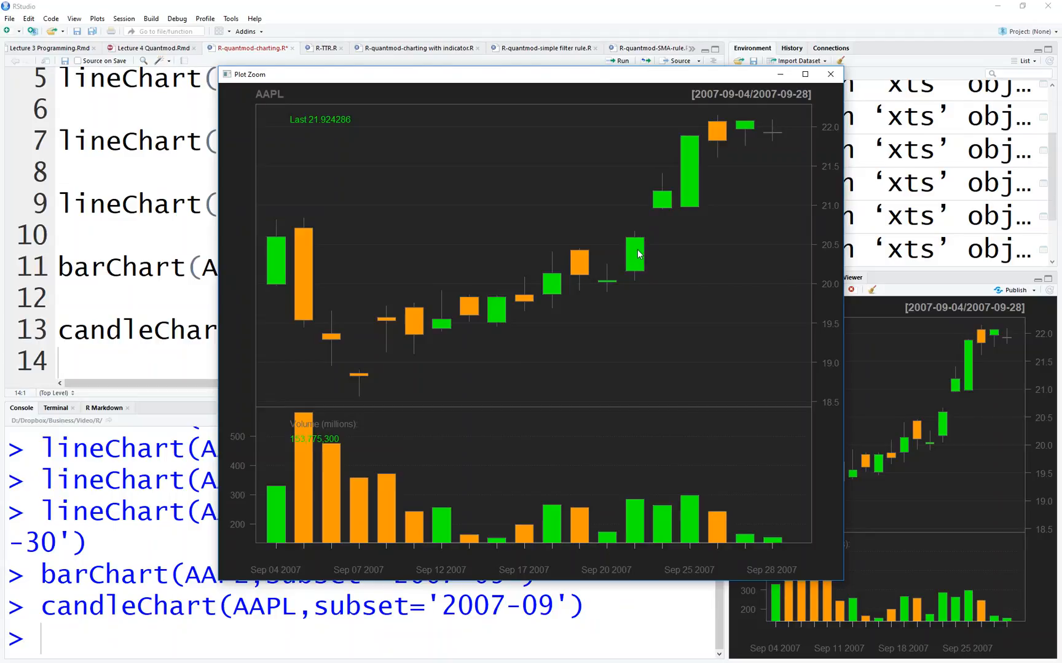
{"action": "mouse_move", "coordinate": [639, 246]}
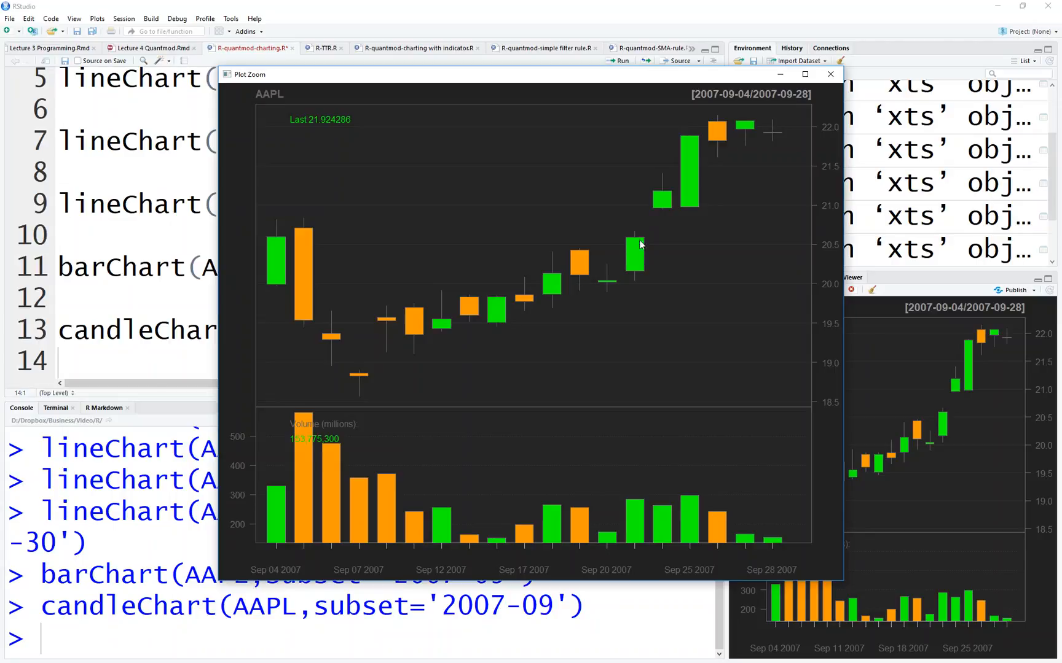
{"action": "mouse_move", "coordinate": [635, 241]}
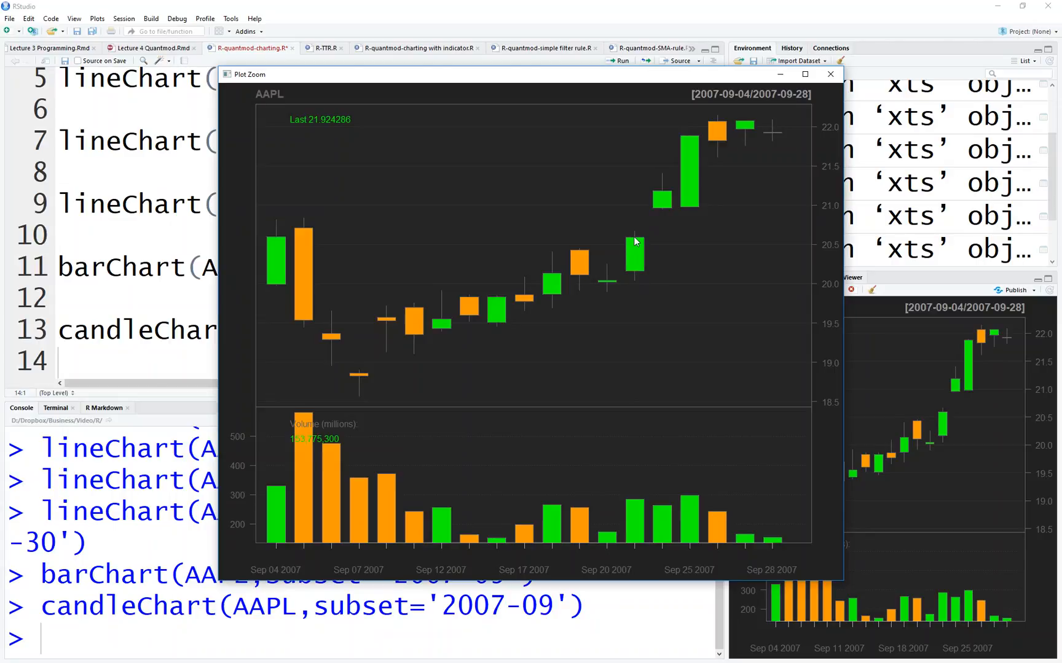
{"action": "mouse_move", "coordinate": [636, 236]}
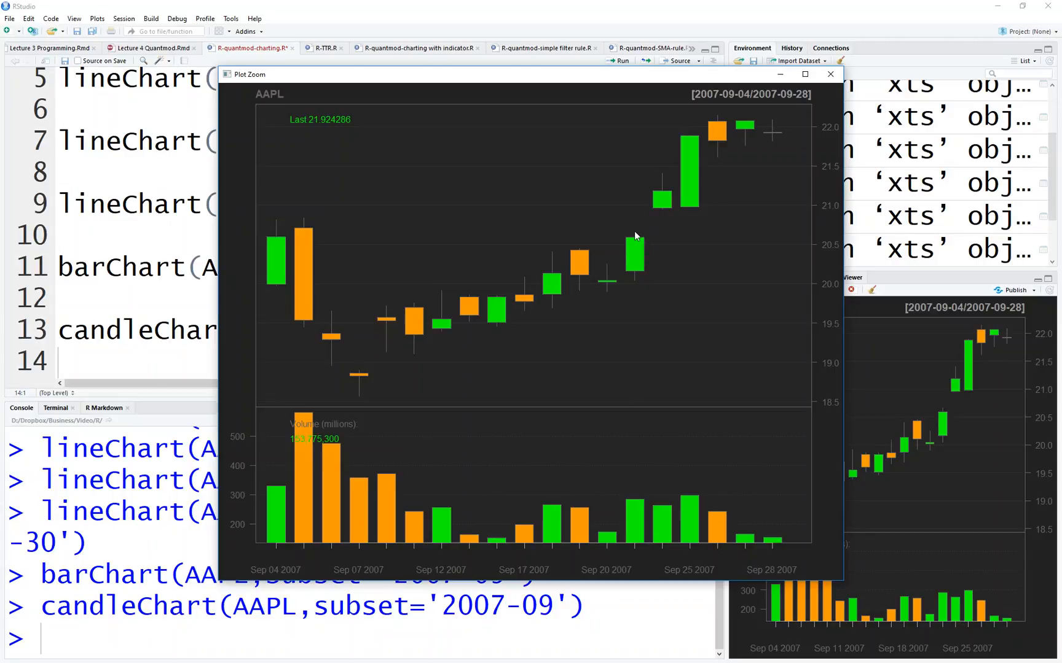
{"action": "mouse_move", "coordinate": [467, 323]}
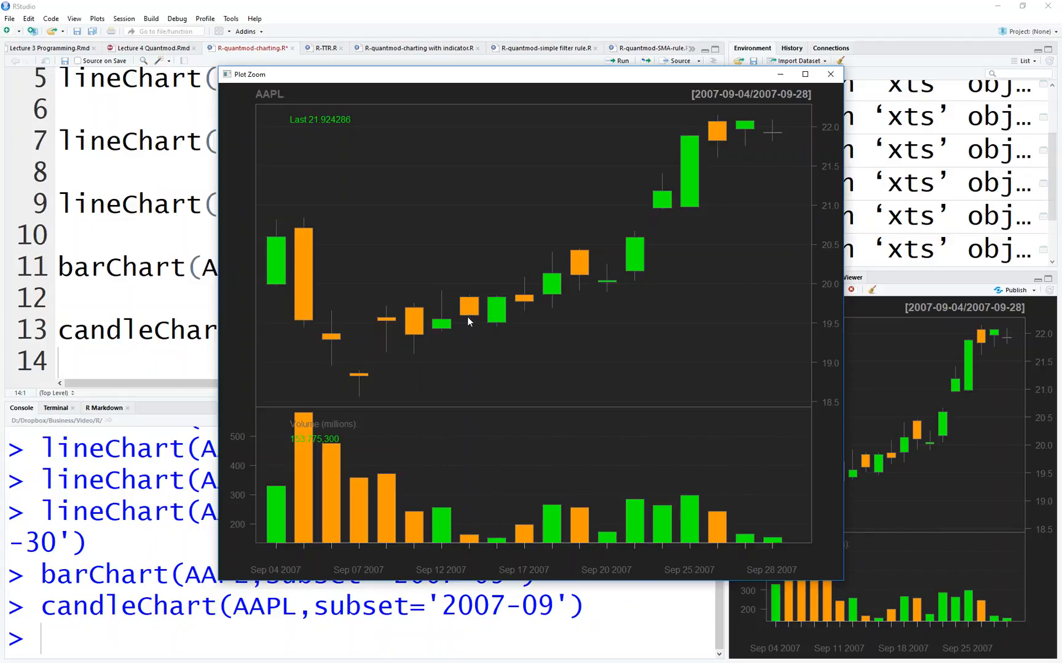
{"action": "mouse_move", "coordinate": [415, 338]}
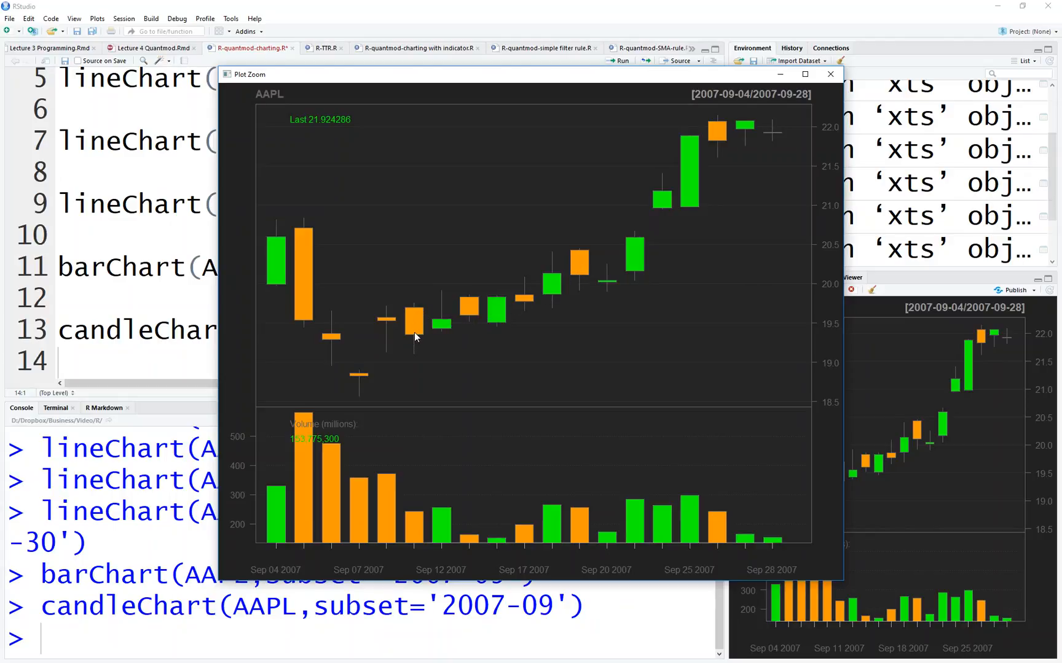
{"action": "mouse_move", "coordinate": [418, 306]}
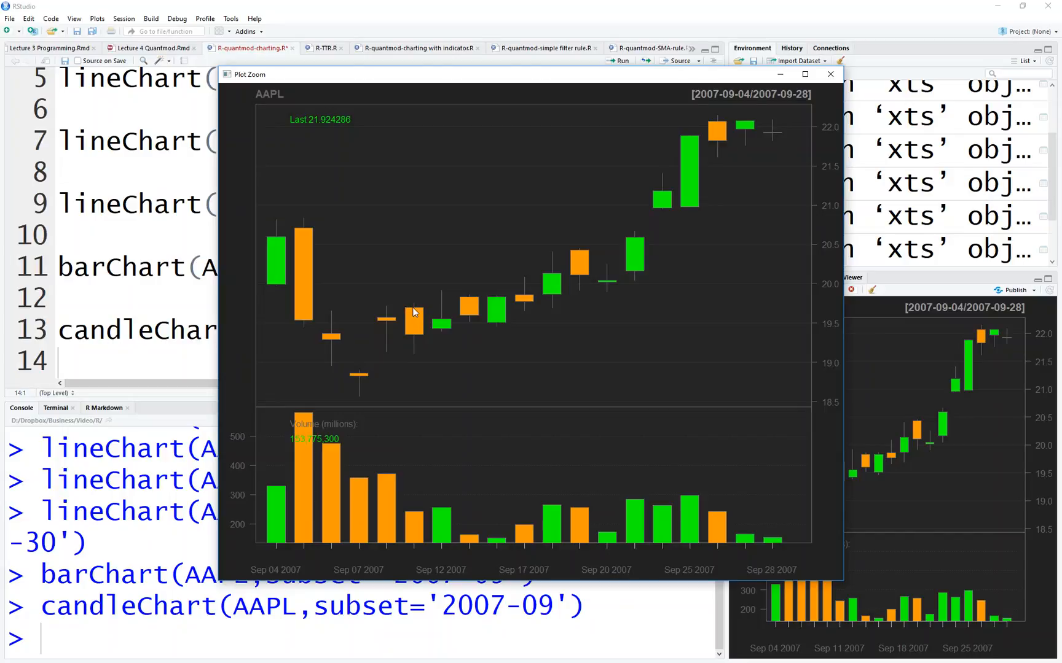
{"action": "mouse_move", "coordinate": [420, 317]}
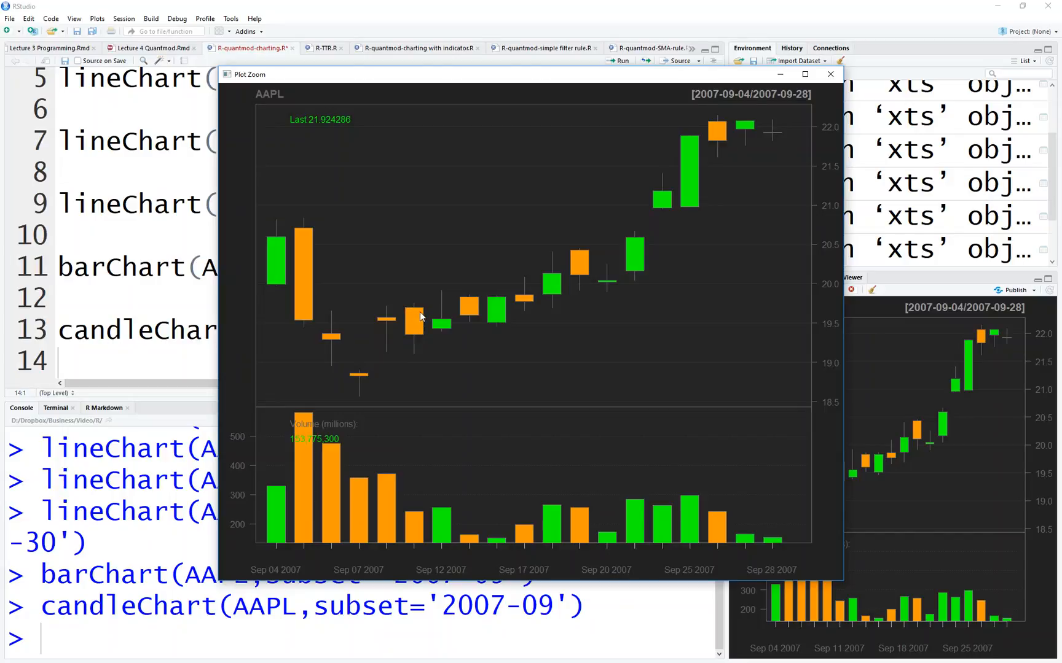
{"action": "mouse_move", "coordinate": [416, 313]}
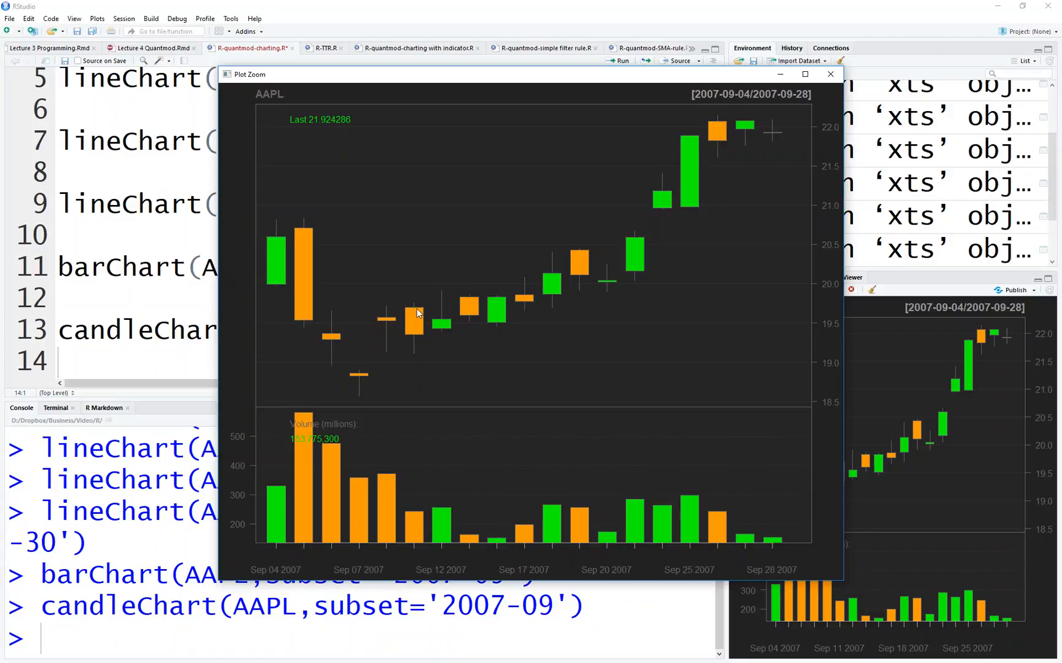
{"action": "mouse_move", "coordinate": [410, 339]}
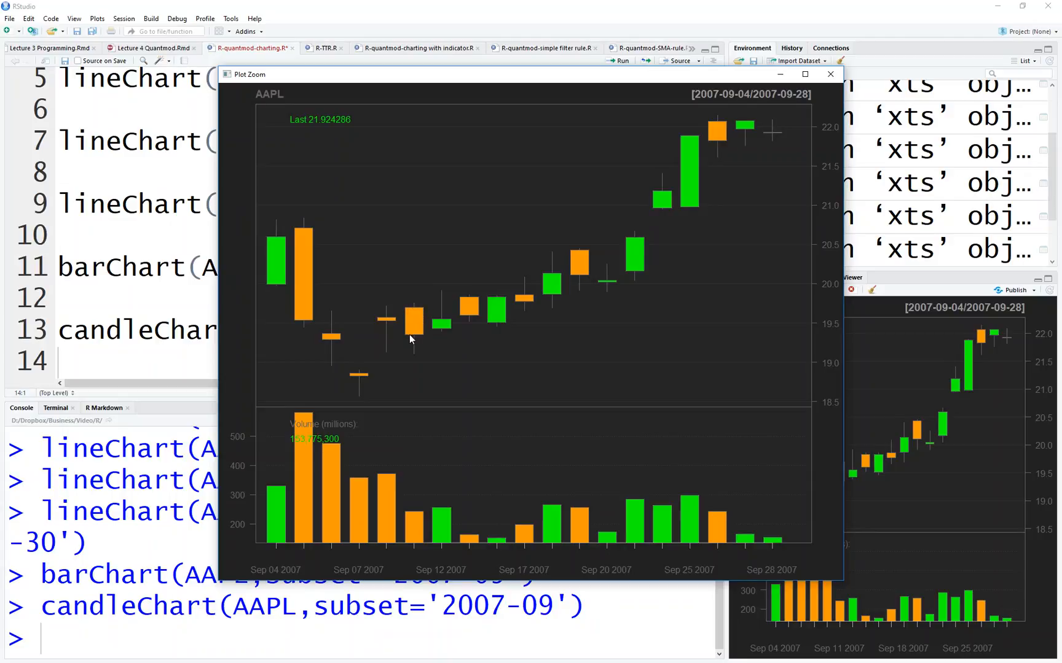
{"action": "mouse_move", "coordinate": [428, 351]}
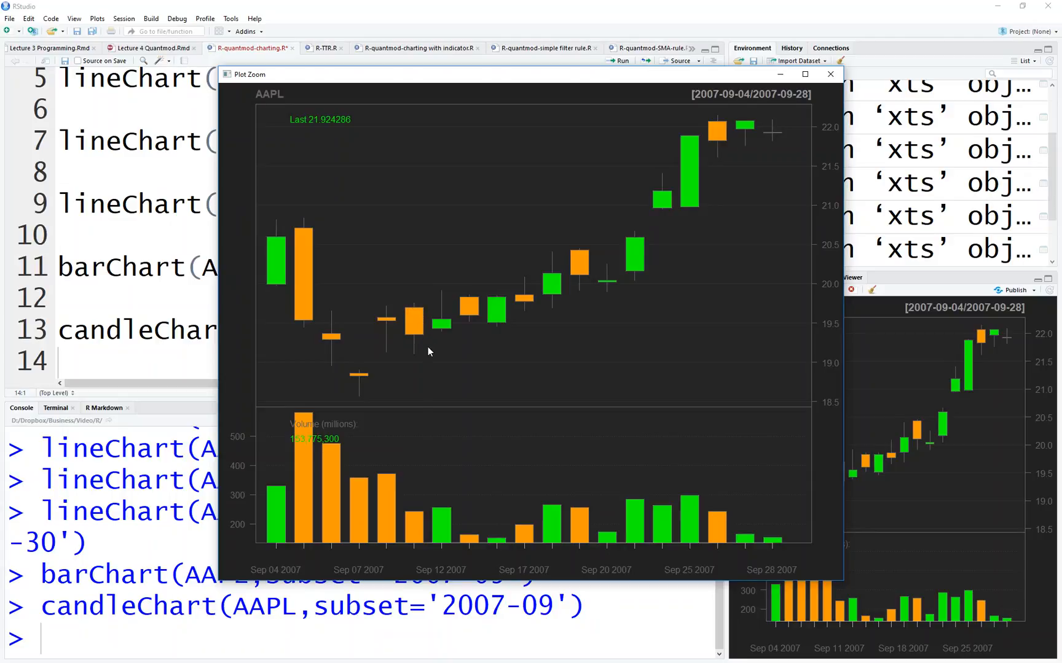